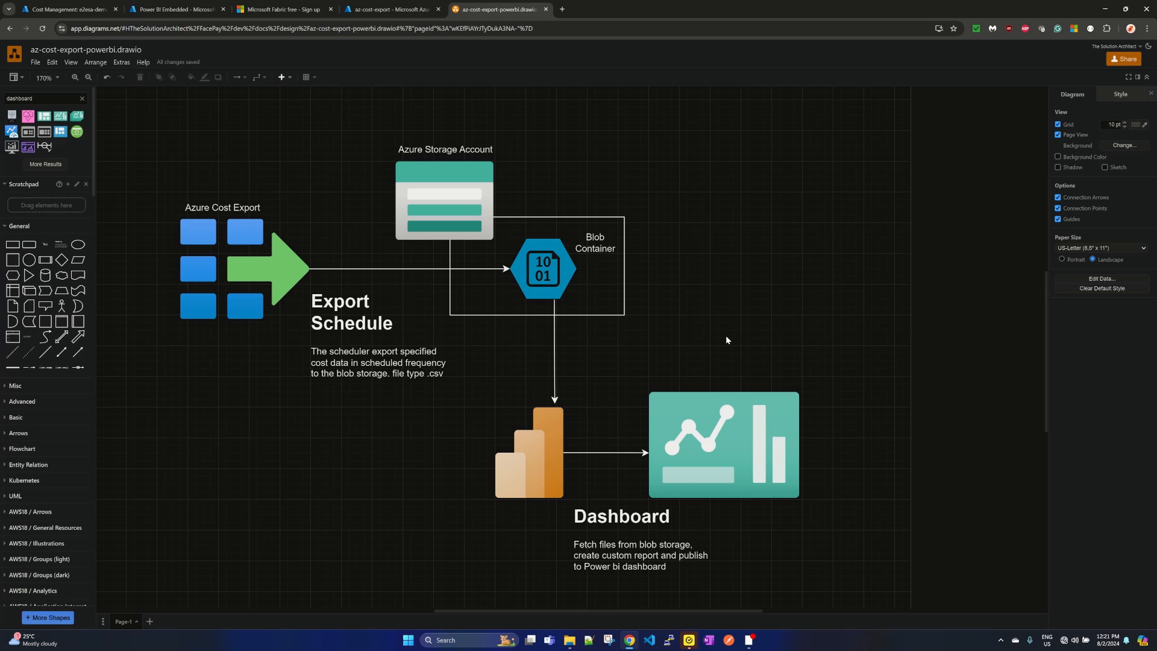
{"action": "mouse_move", "coordinate": [541, 363]}
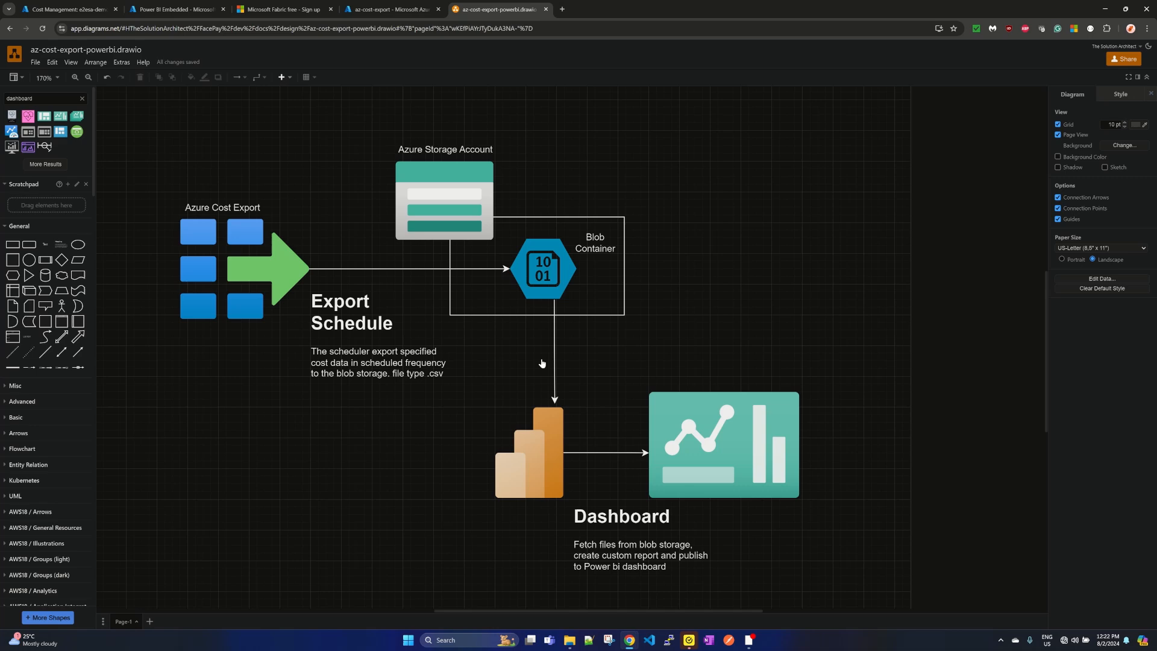
- From the architecture diagram, go to the subscription's Cost Management Exports list and start a new export
{"action": "left_click", "coordinate": [351, 306]}
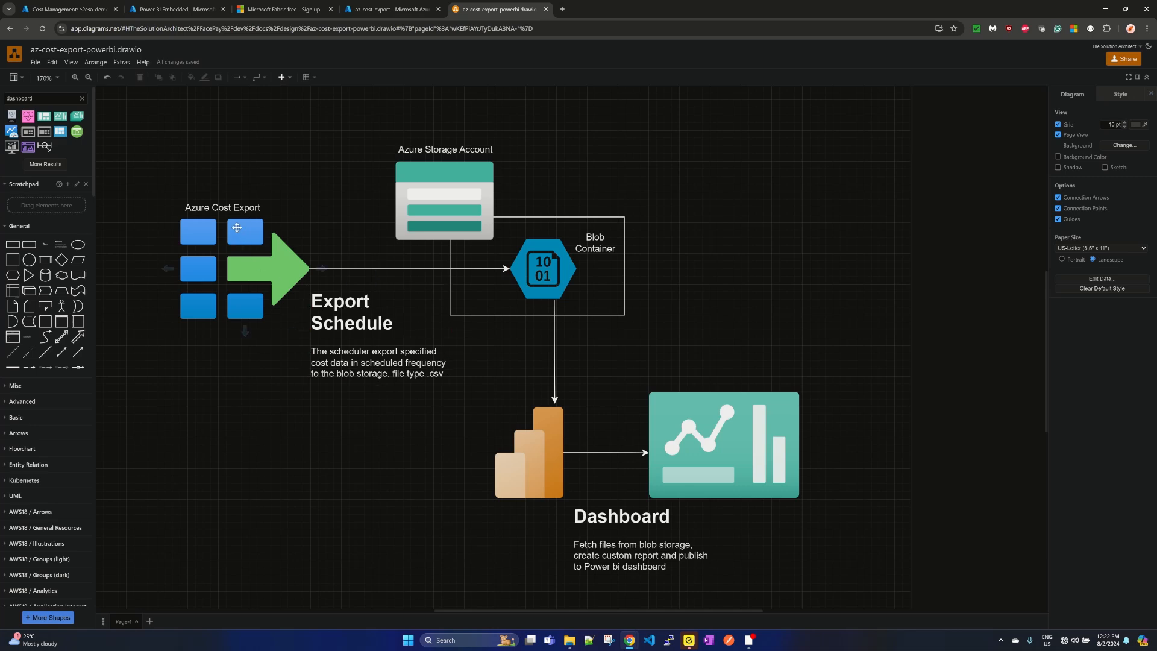
{"action": "left_click", "coordinate": [223, 207]}
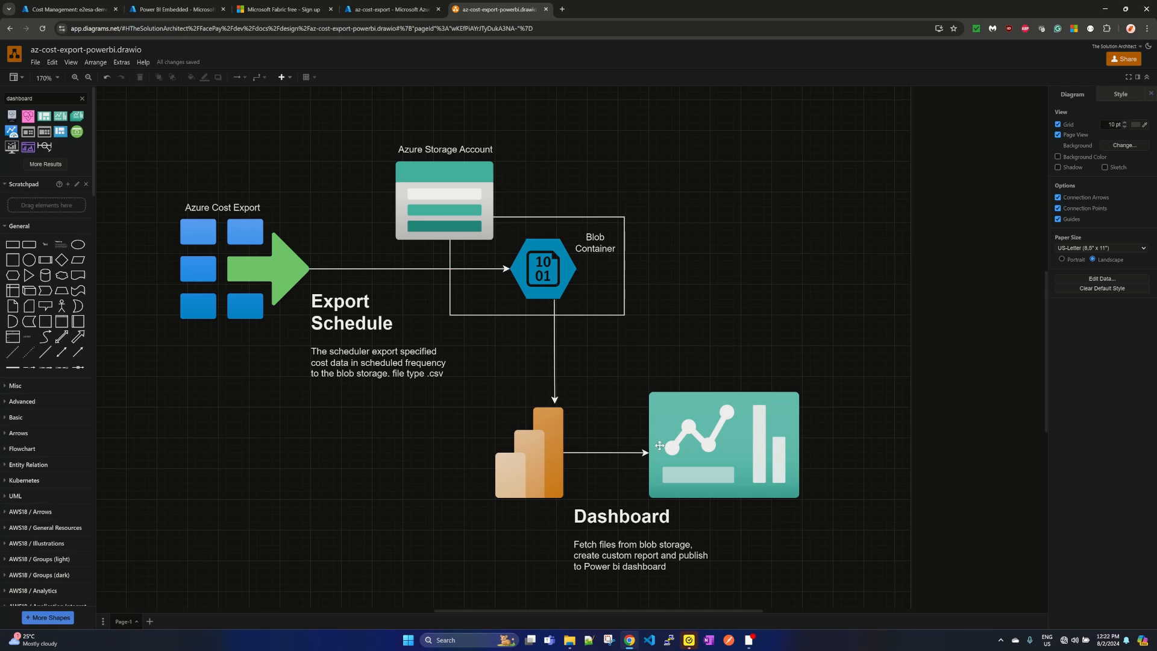
{"action": "mouse_move", "coordinate": [725, 413]}
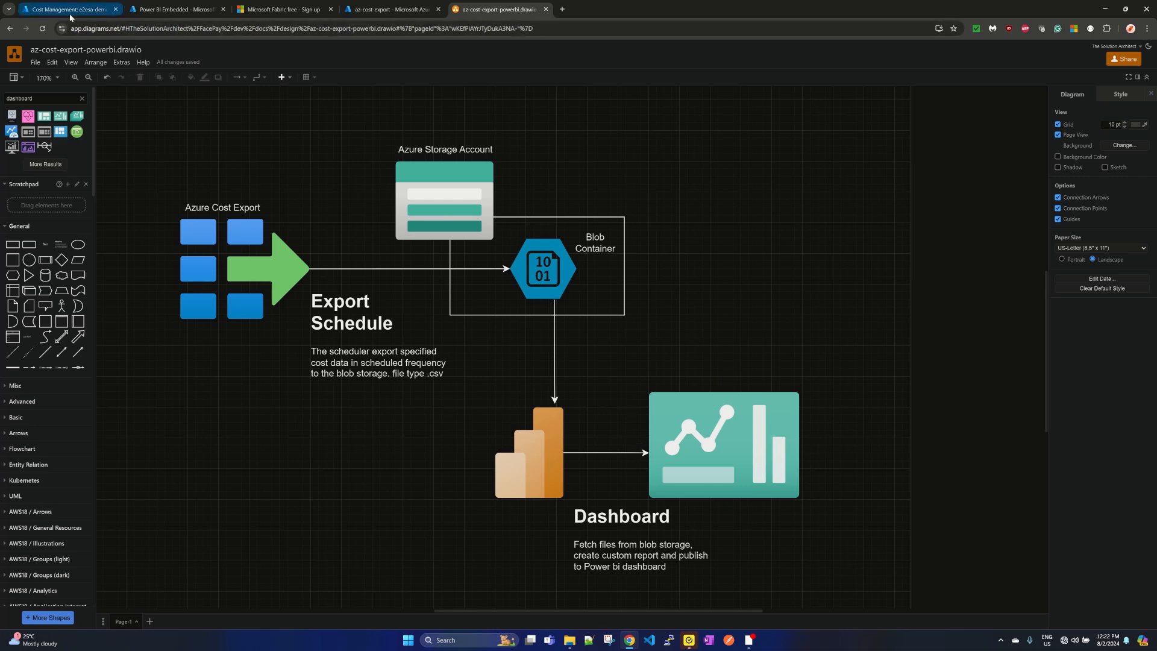
{"action": "left_click", "coordinate": [66, 8]}
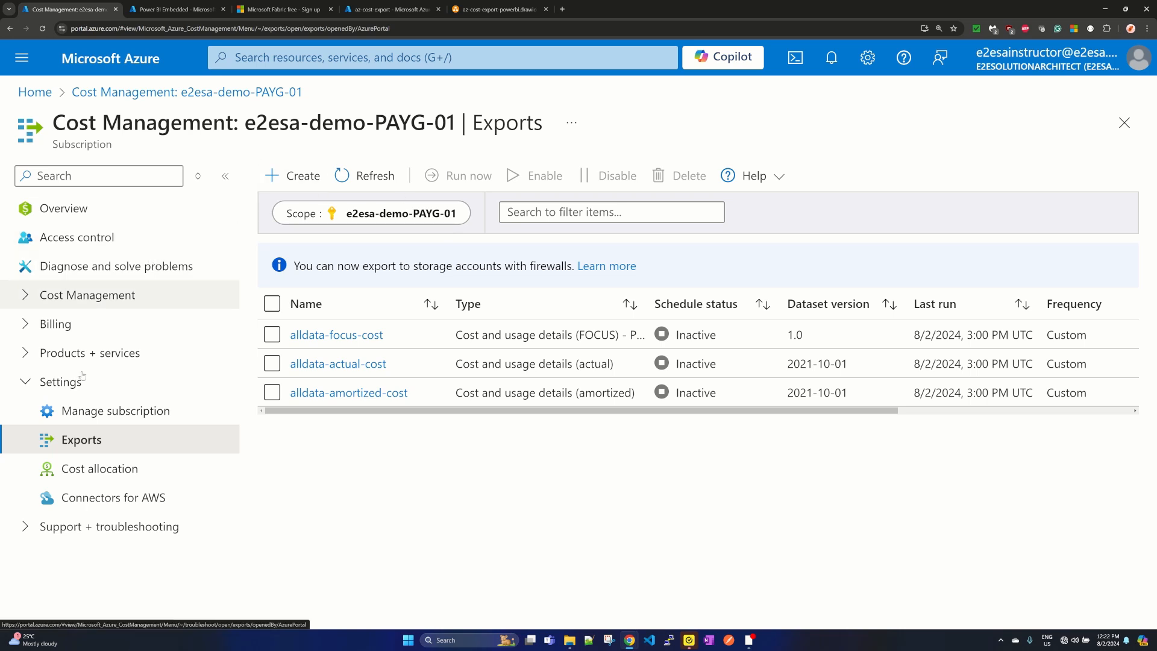
{"action": "mouse_move", "coordinate": [87, 449]}
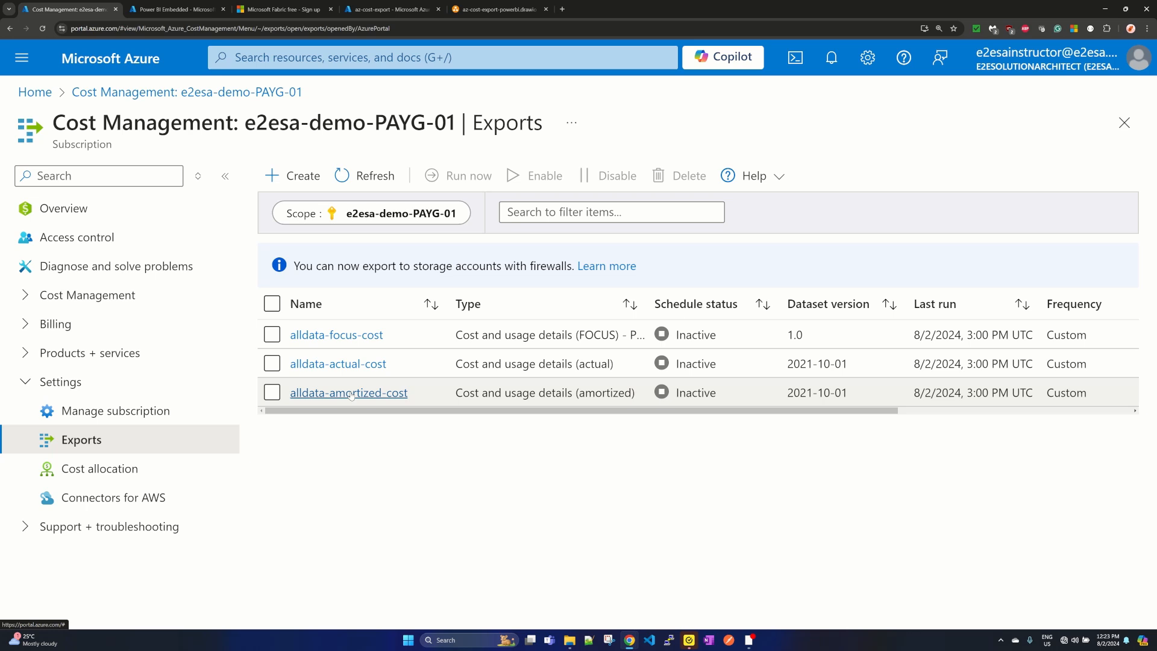
{"action": "mouse_move", "coordinate": [303, 214]}
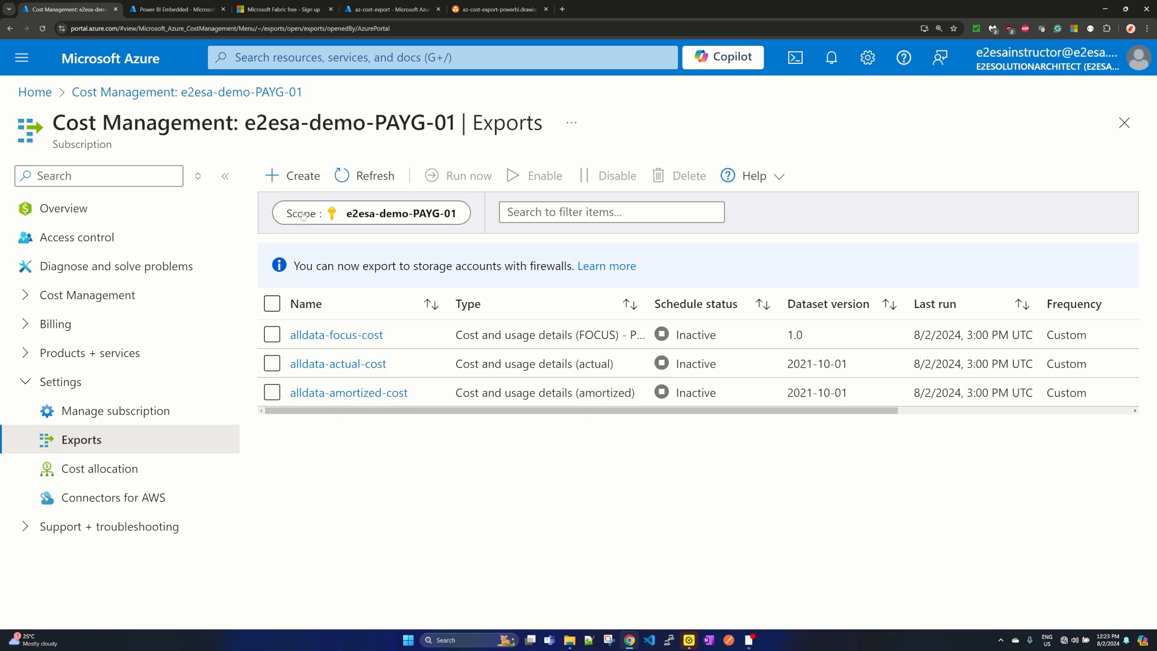
{"action": "mouse_move", "coordinate": [301, 176]}
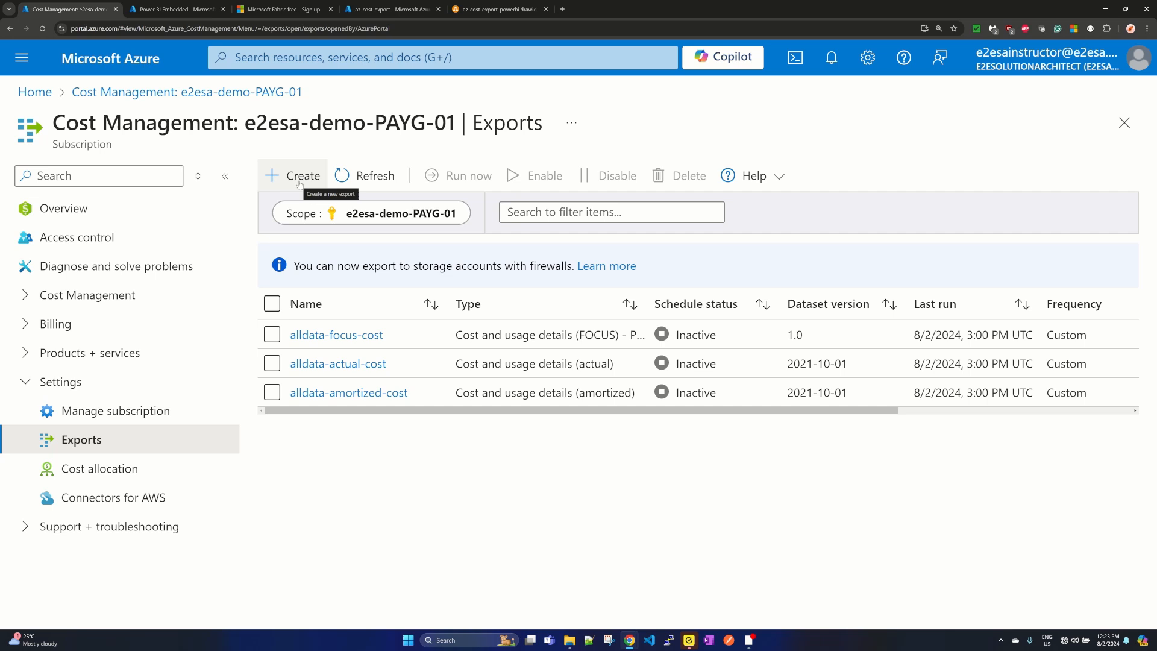
{"action": "left_click", "coordinate": [293, 176]}
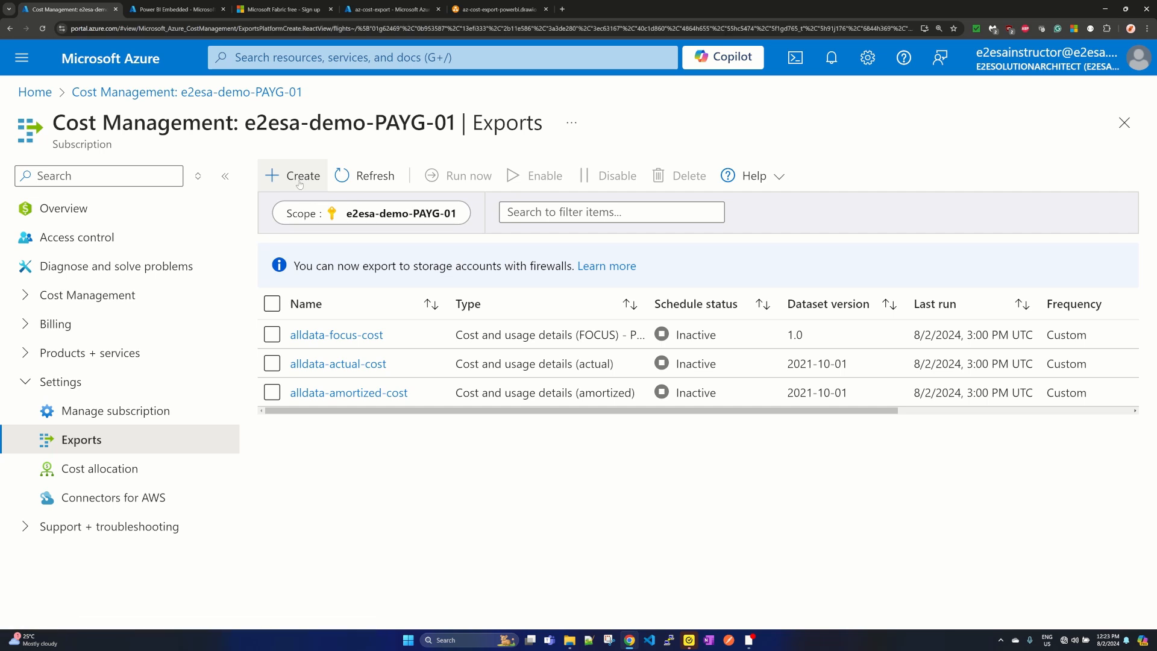
- Choose the All data template with actual, amortized and FOCUS cost datasets for the new export
{"action": "left_click", "coordinate": [297, 176]}
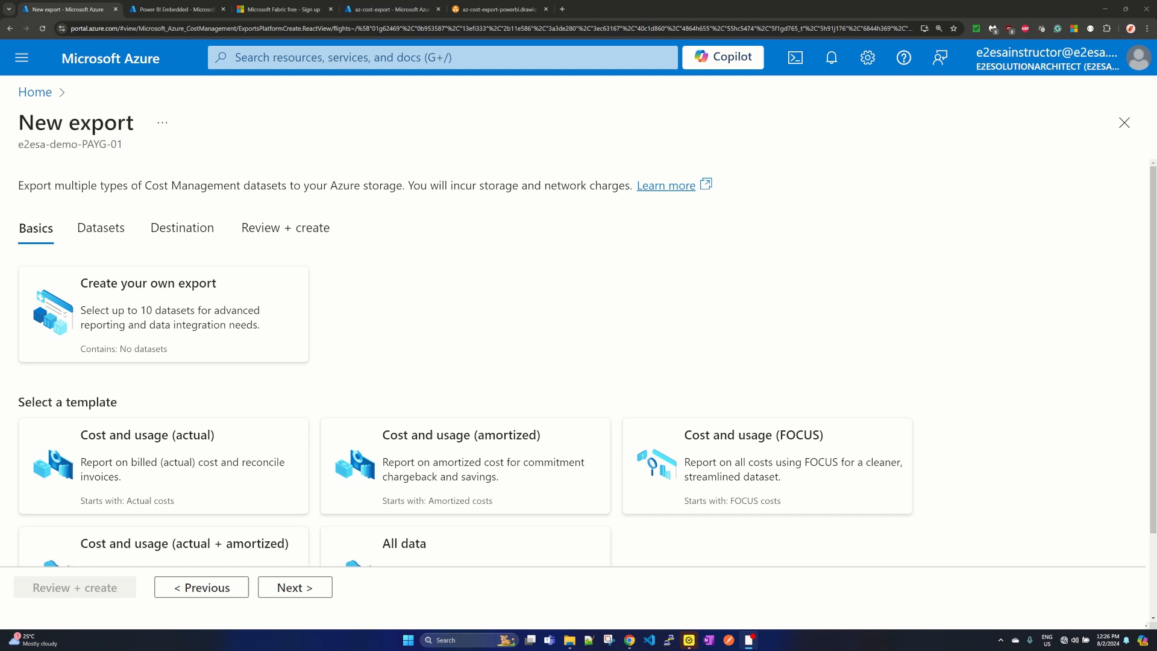
{"action": "mouse_move", "coordinate": [666, 242]}
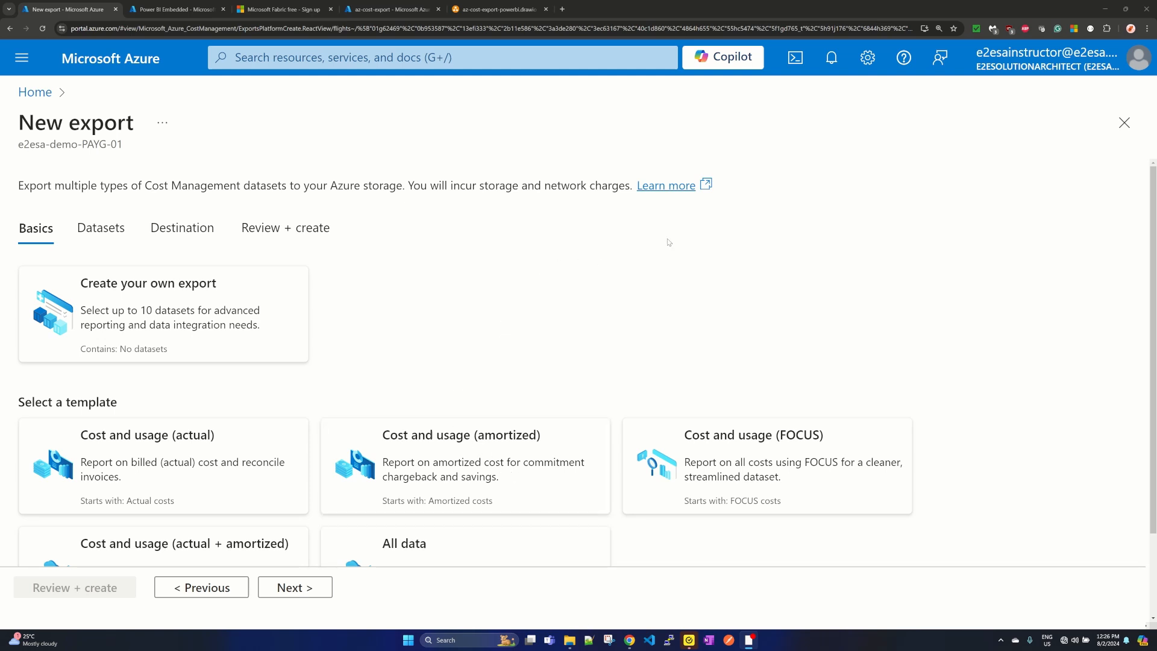
{"action": "scroll", "scroll_direction": "down", "scroll_amount": 3}
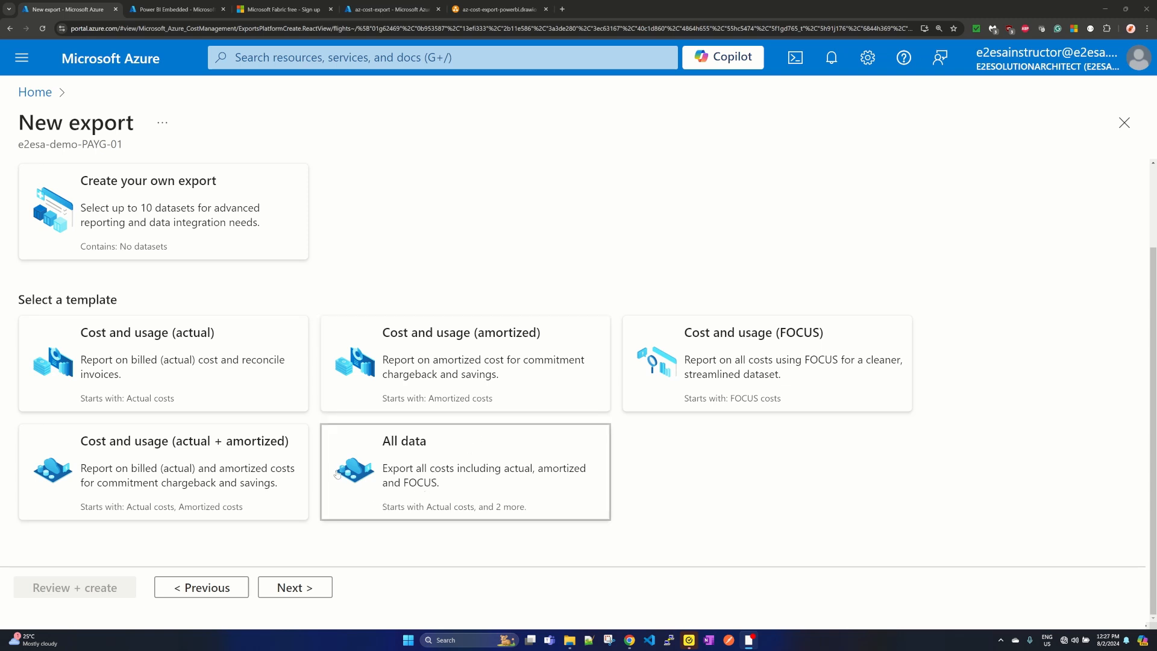
{"action": "left_click", "coordinate": [163, 212]}
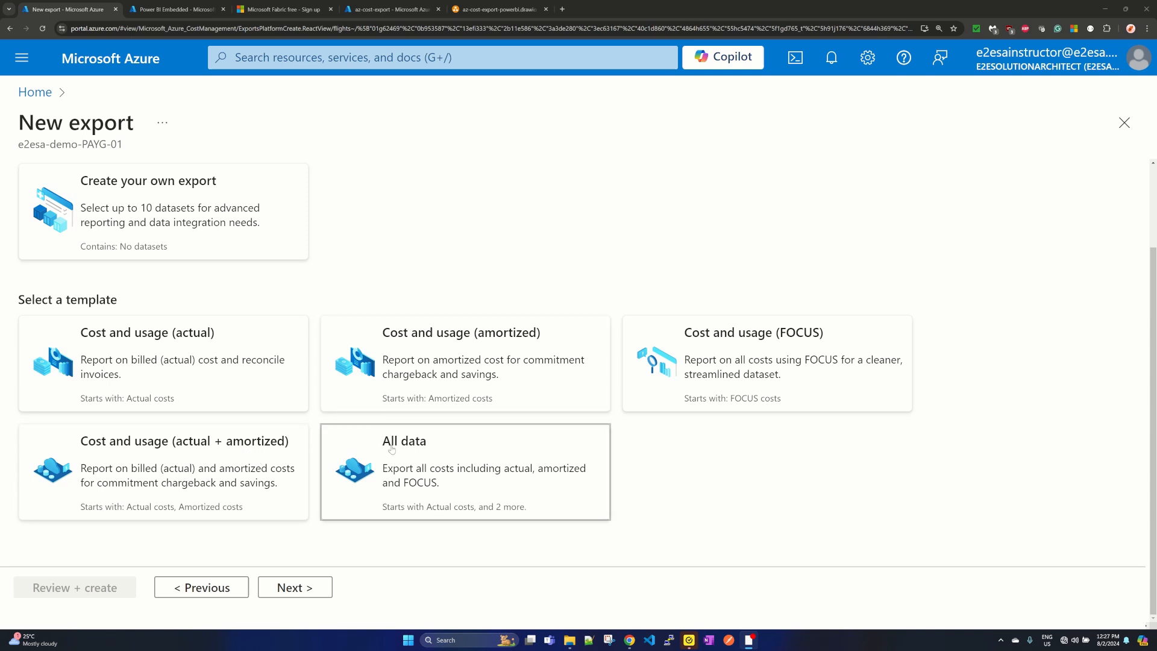
{"action": "mouse_move", "coordinate": [315, 525]}
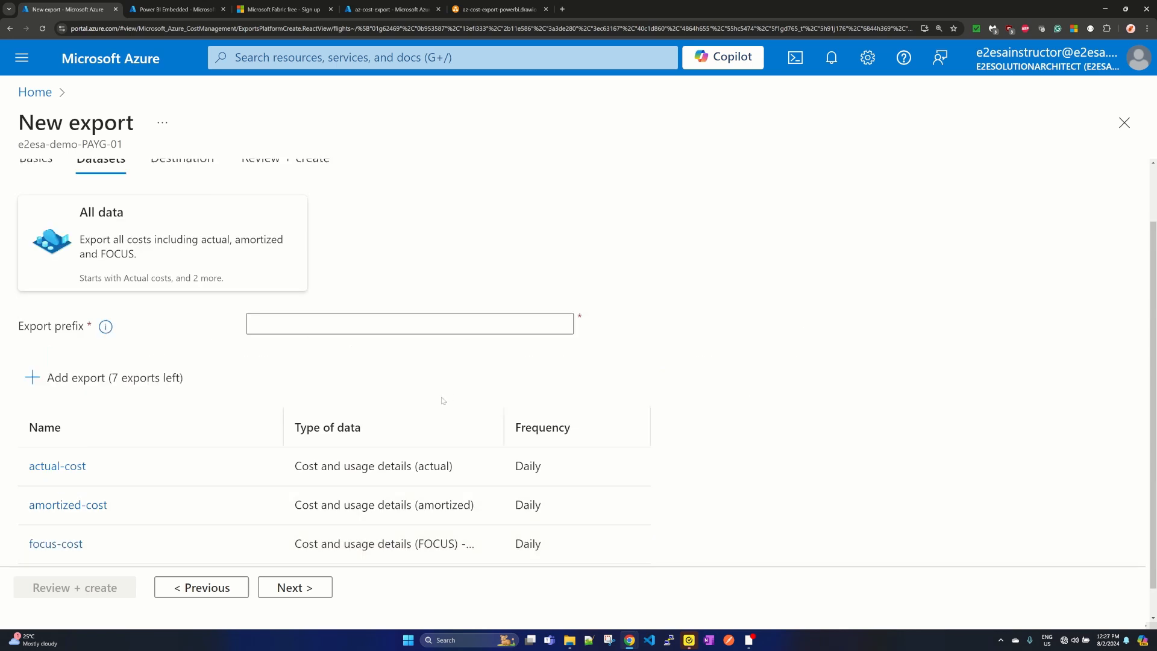
{"action": "mouse_move", "coordinate": [85, 476]}
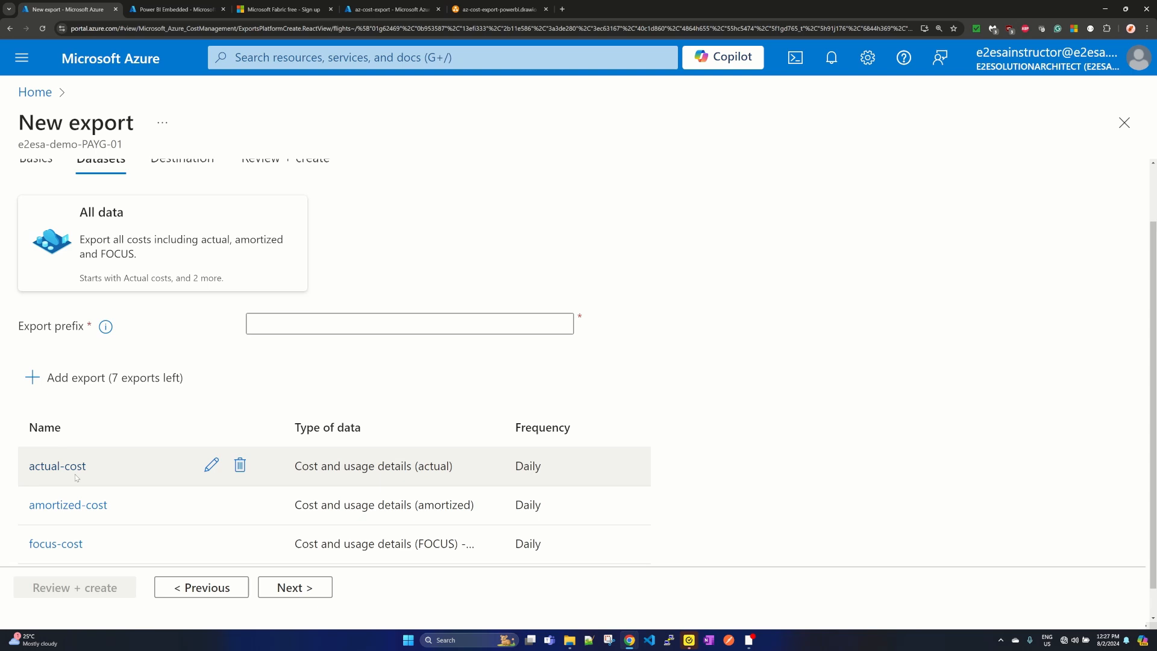
{"action": "mouse_move", "coordinate": [130, 543]}
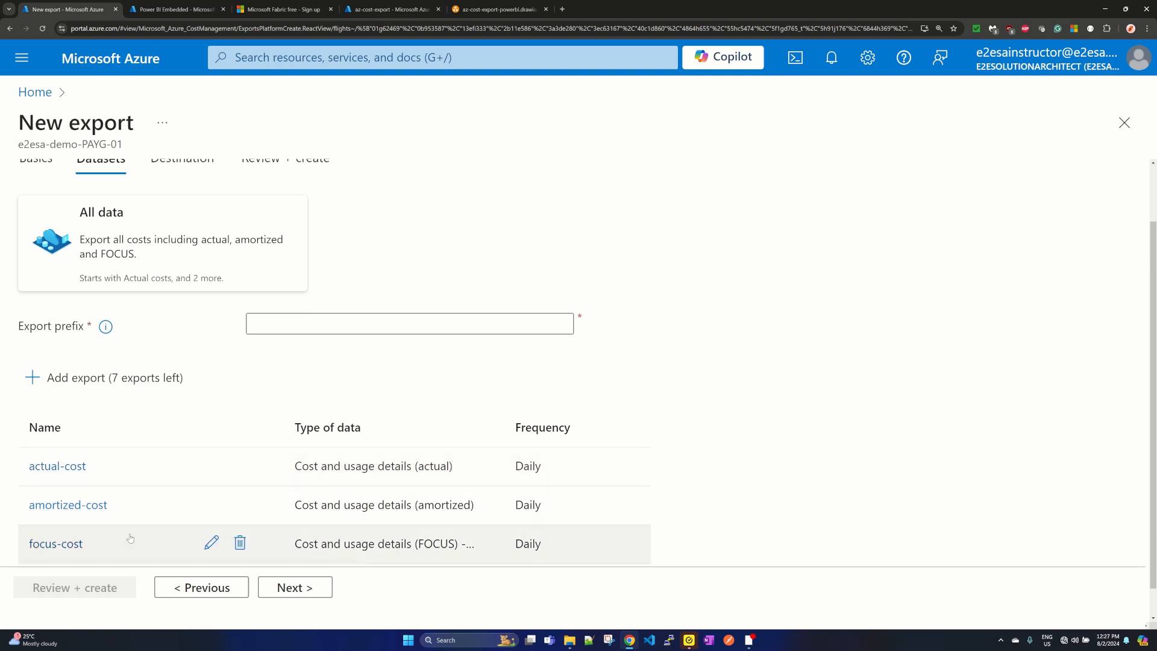
{"action": "mouse_move", "coordinate": [521, 449]}
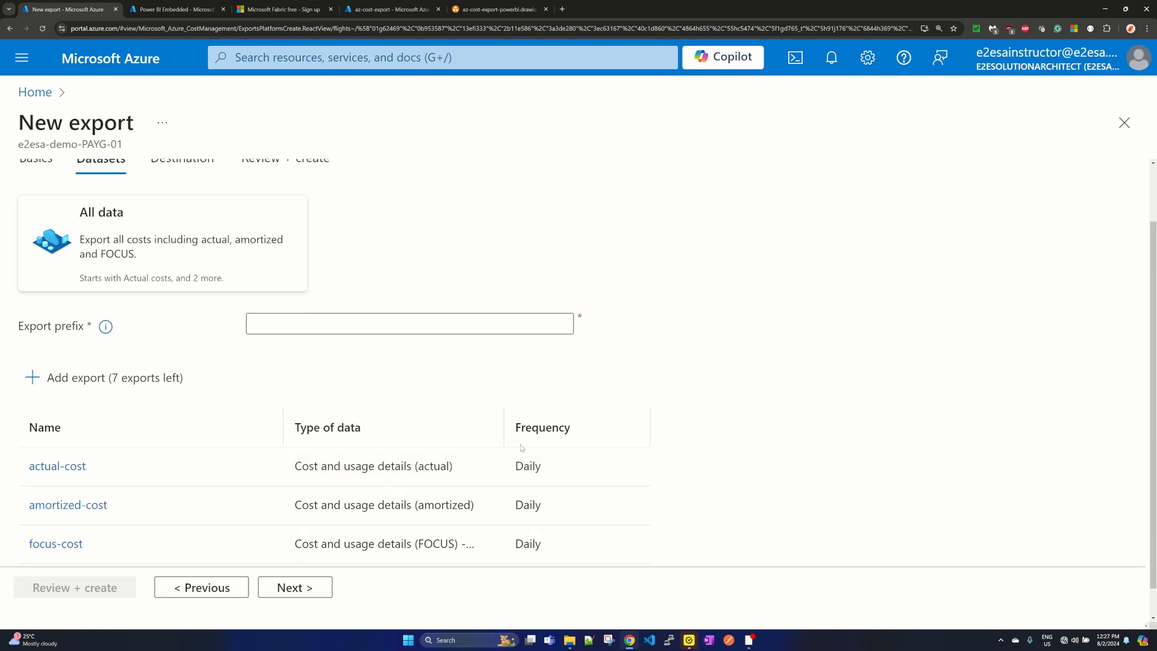
{"action": "mouse_move", "coordinate": [295, 465]}
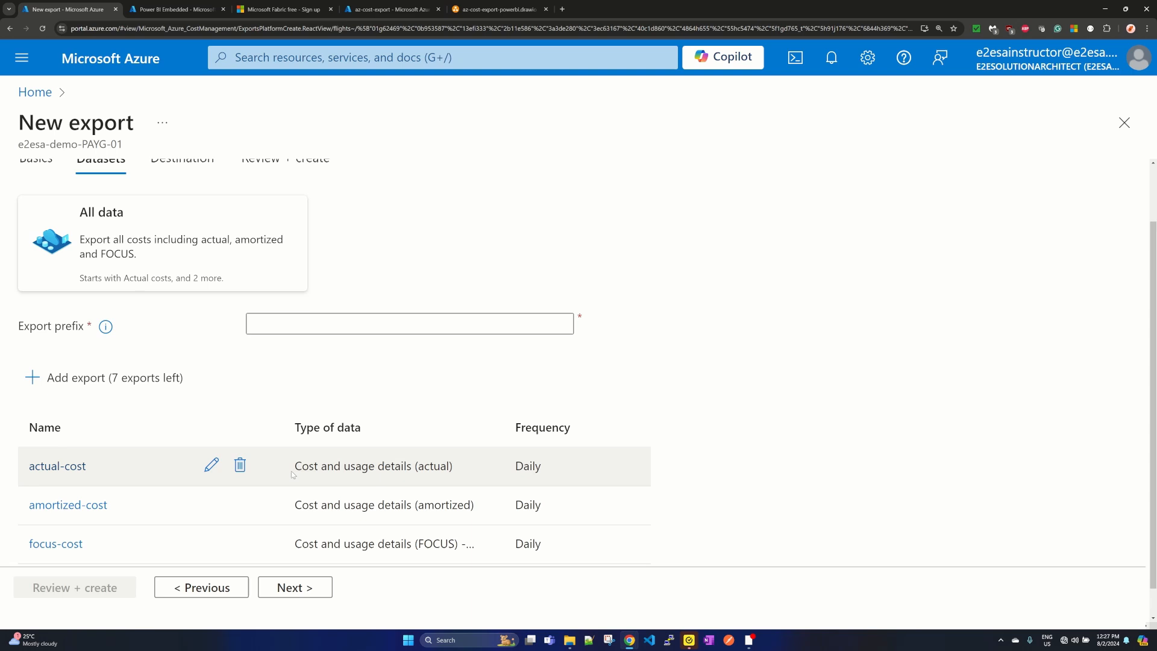
{"action": "mouse_move", "coordinate": [213, 468]}
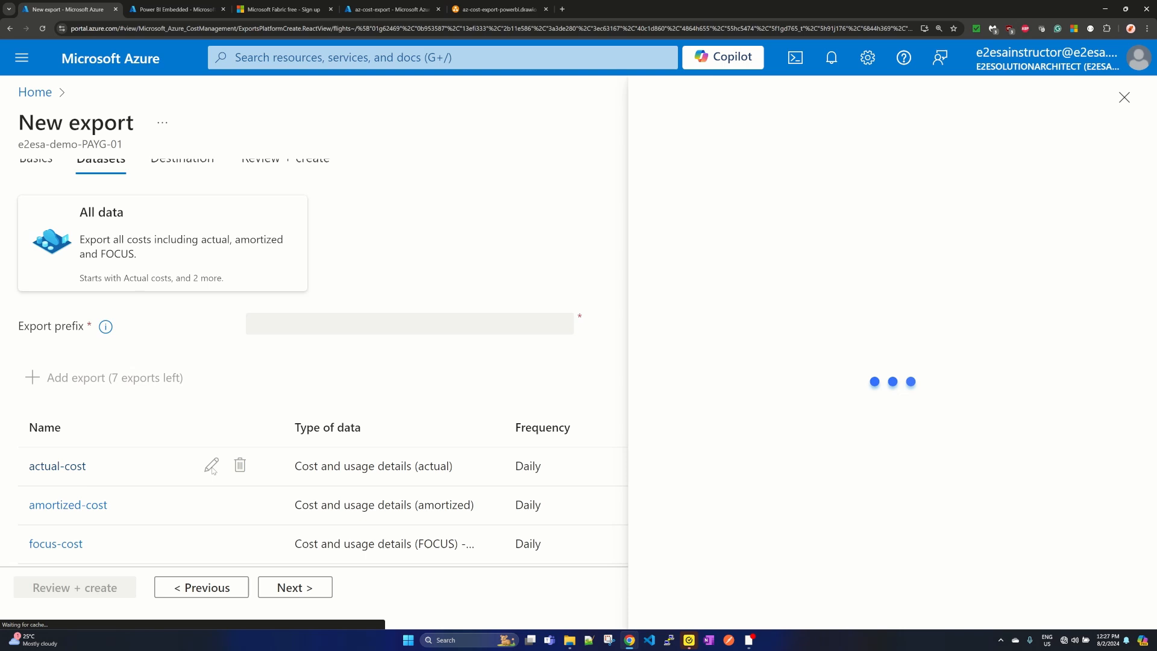
{"action": "mouse_move", "coordinate": [211, 466]}
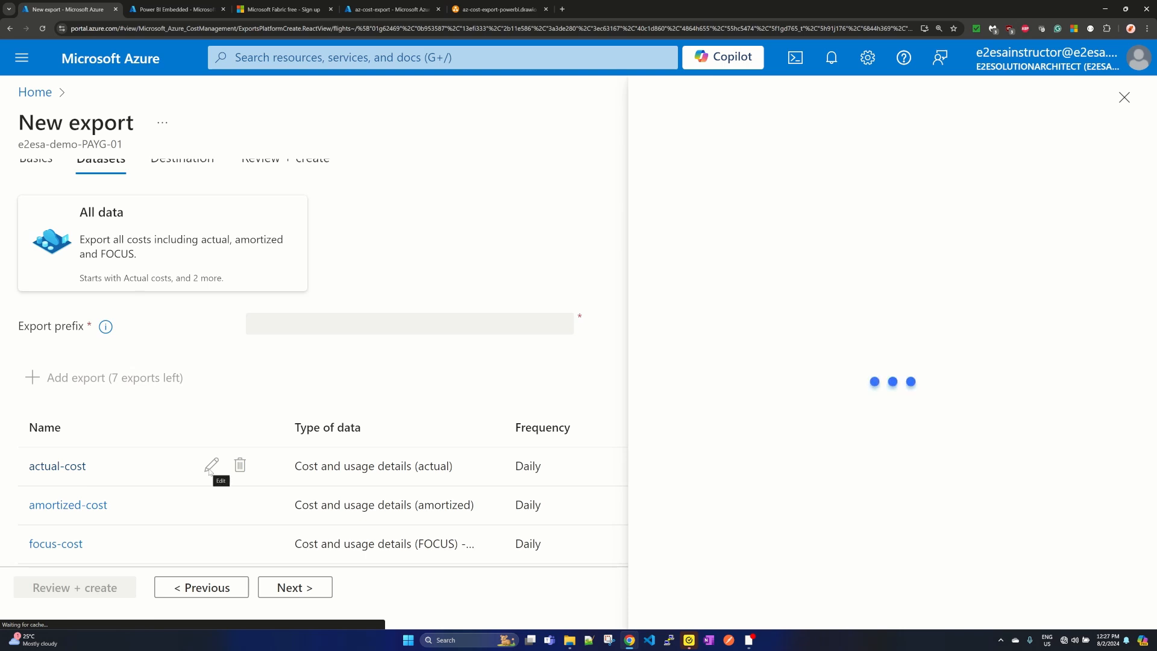
{"action": "mouse_move", "coordinate": [805, 228]}
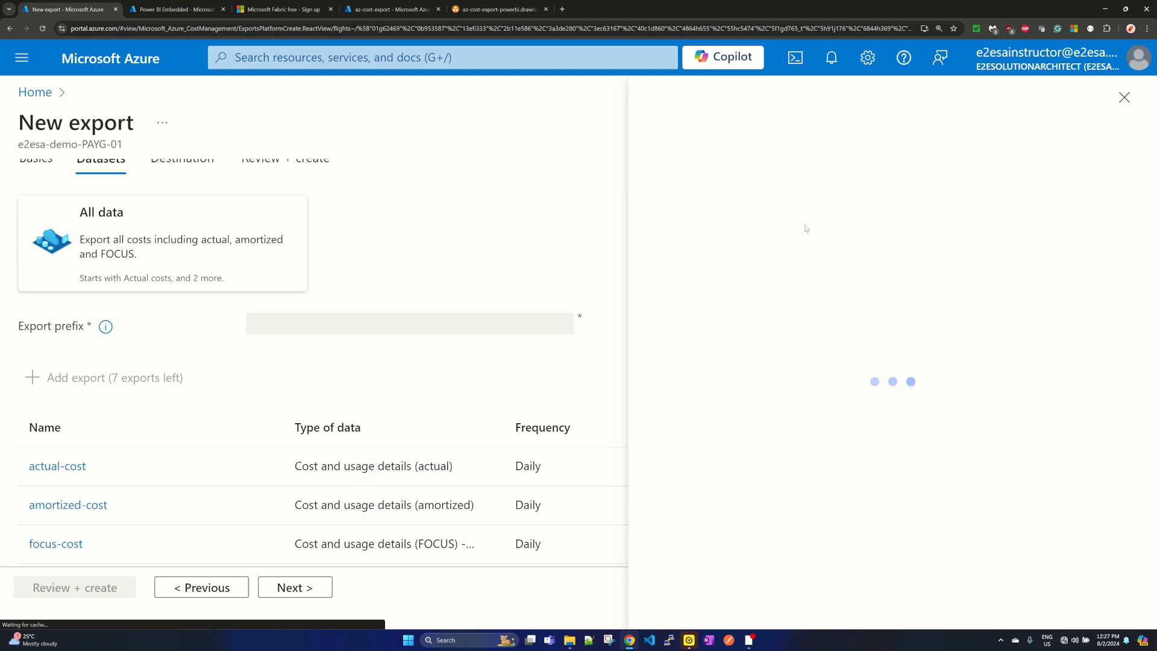
- Make actual-cost a one-time export from July 1 to July 31, 2024 and save it
{"action": "left_click", "coordinate": [56, 466]}
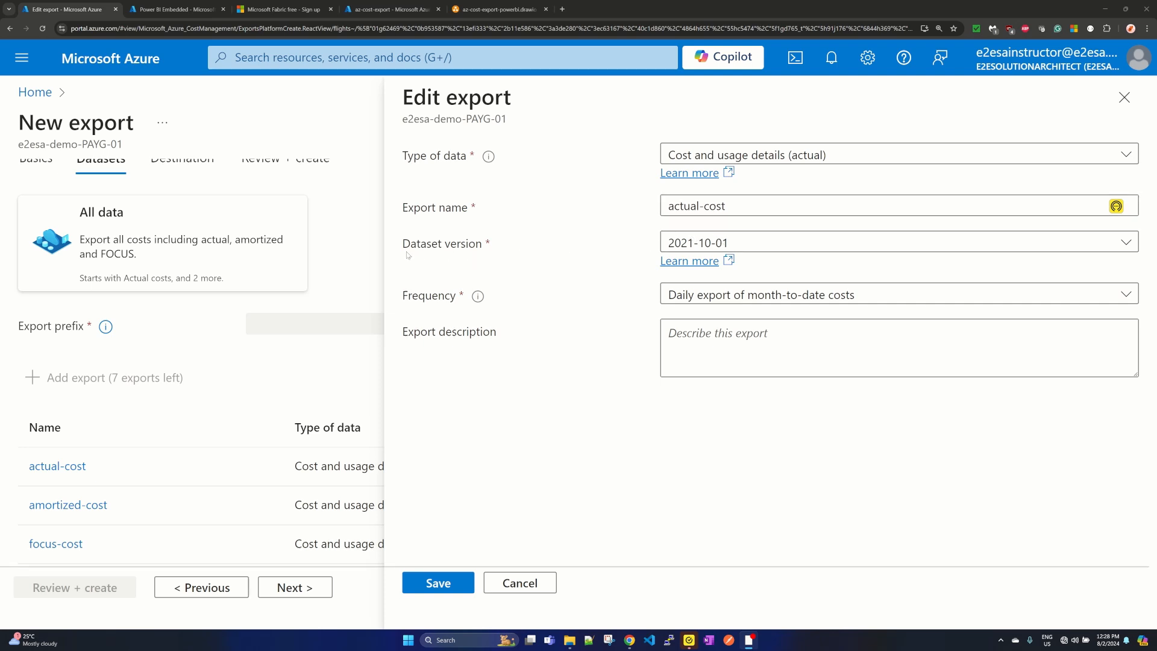
{"action": "mouse_move", "coordinate": [684, 307]}
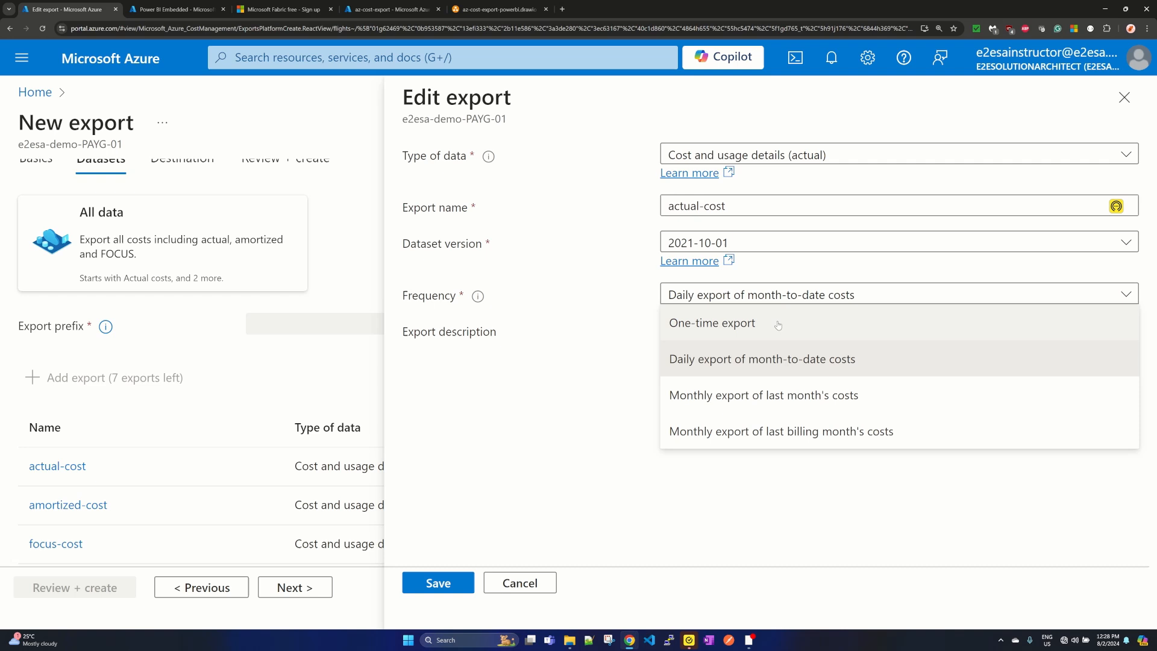
{"action": "mouse_move", "coordinate": [767, 366]}
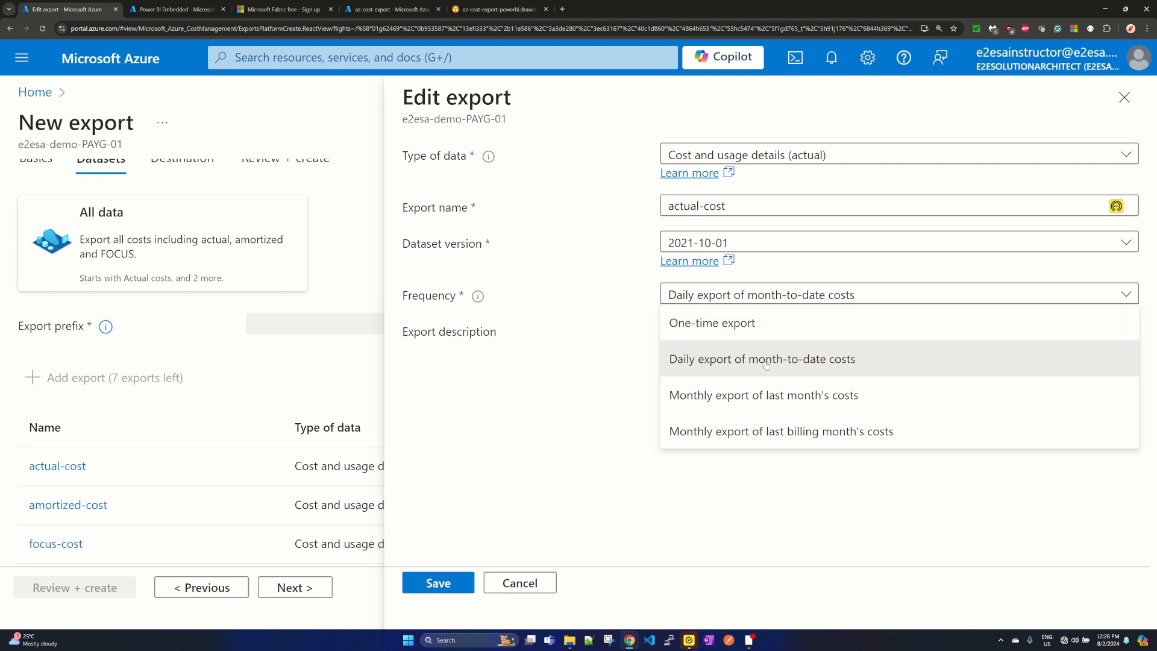
{"action": "mouse_move", "coordinate": [745, 340]}
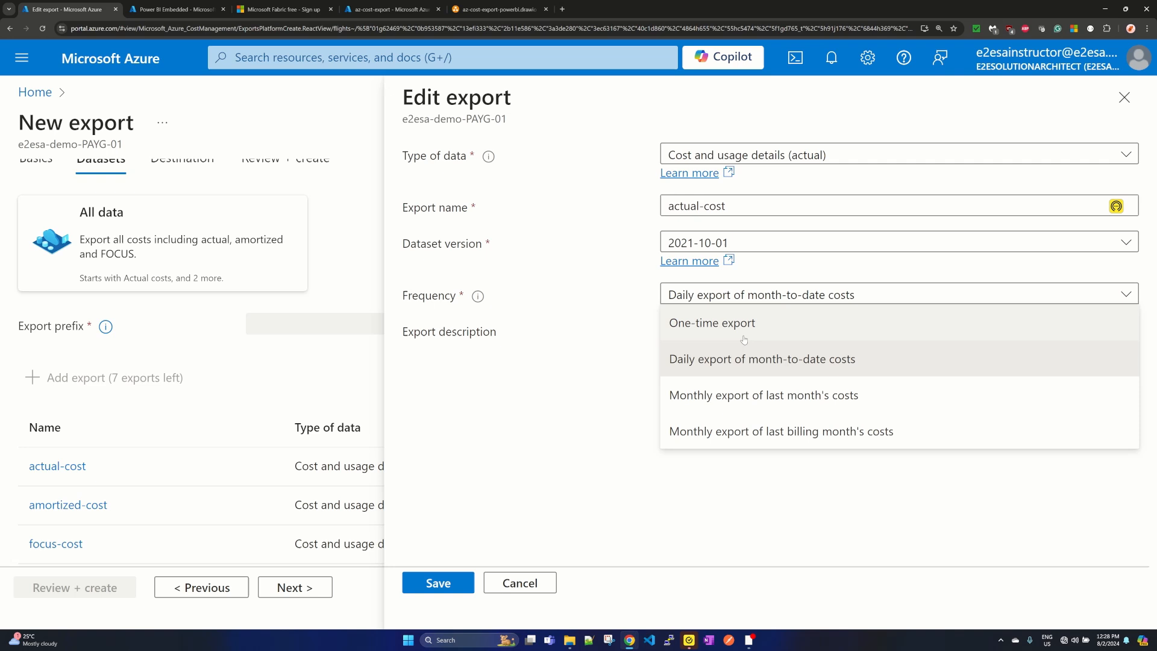
{"action": "mouse_move", "coordinate": [744, 331]}
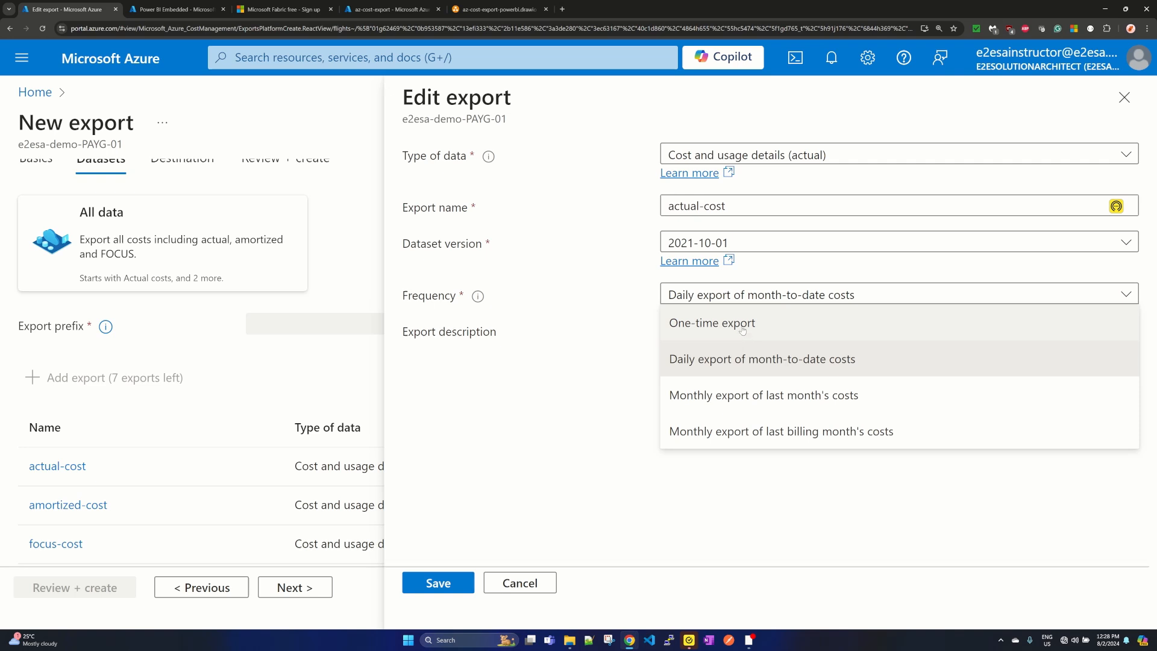
{"action": "left_click", "coordinate": [711, 323]}
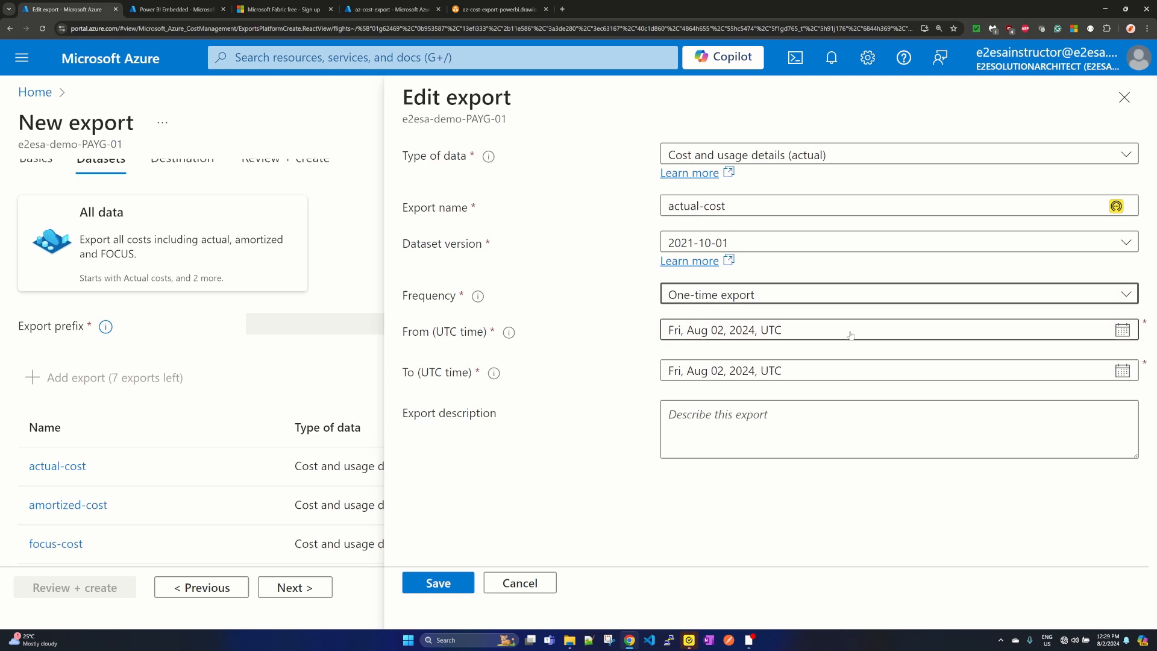
{"action": "left_click", "coordinate": [1121, 331]}
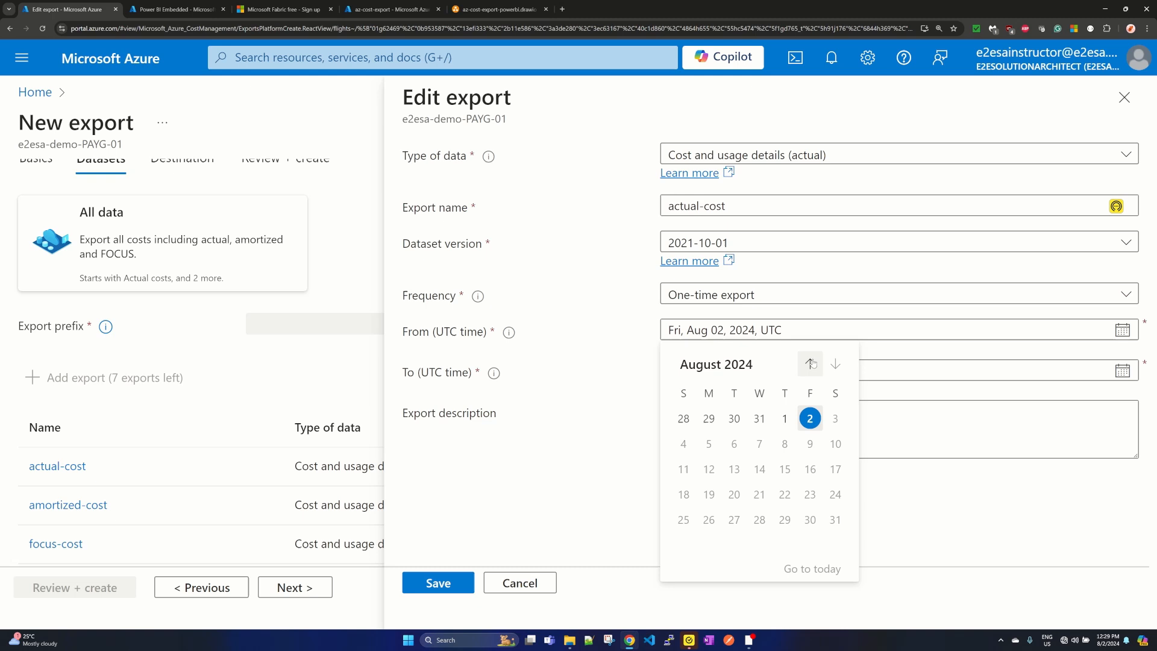
{"action": "left_click", "coordinate": [810, 364]}
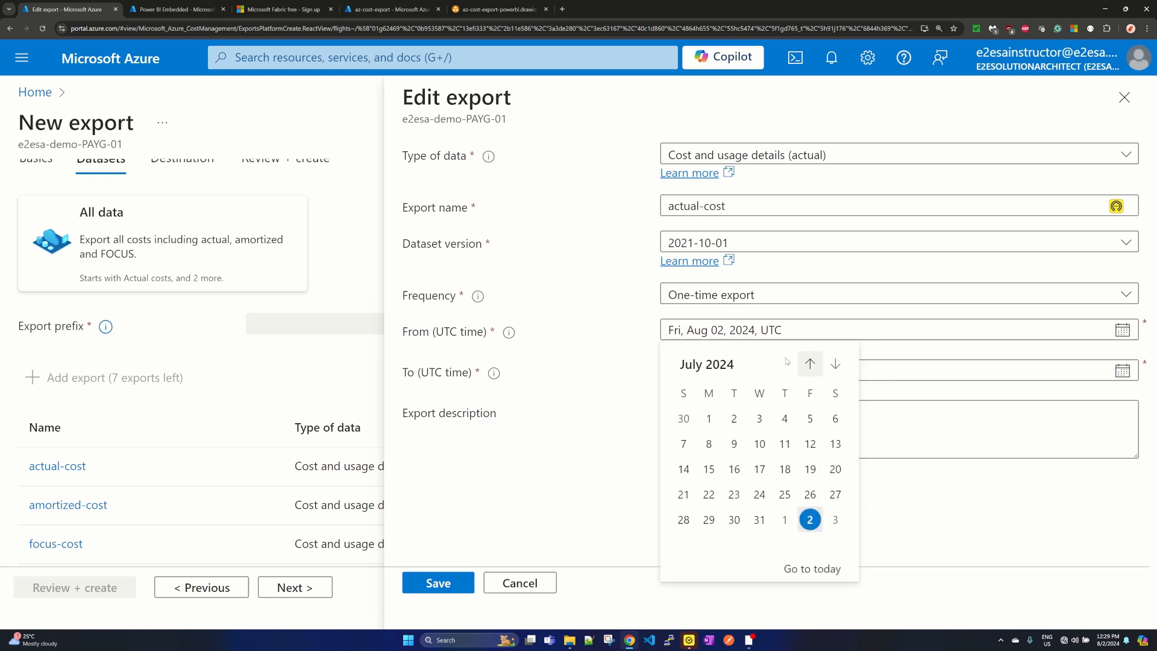
{"action": "mouse_move", "coordinate": [707, 419]}
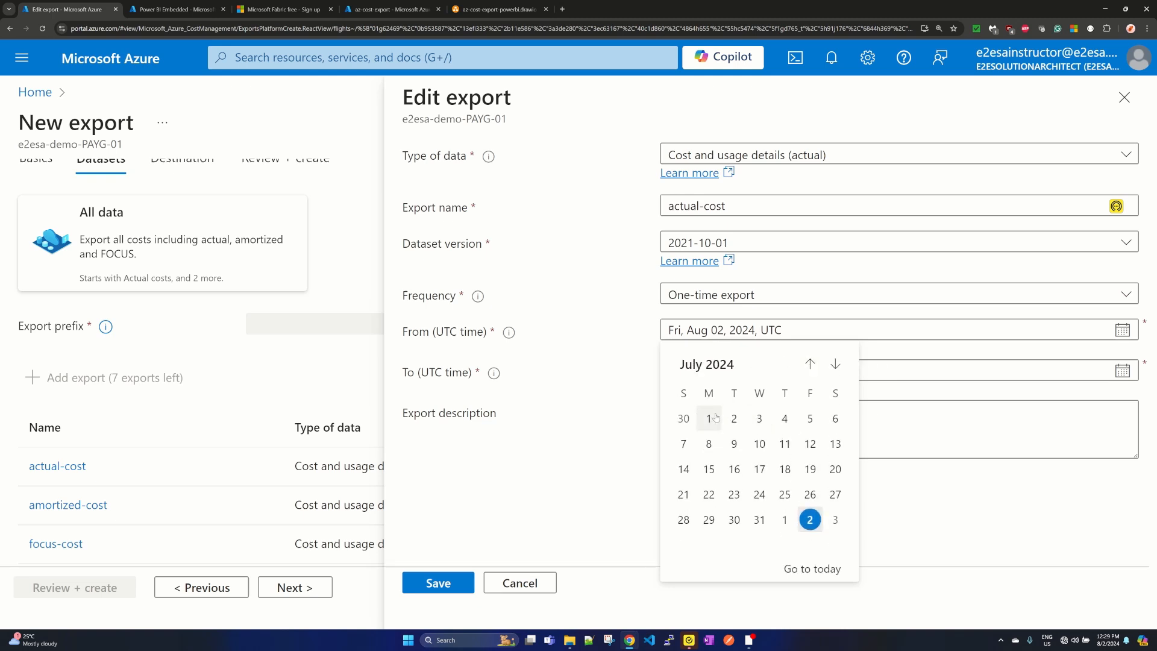
{"action": "left_click", "coordinate": [708, 418]}
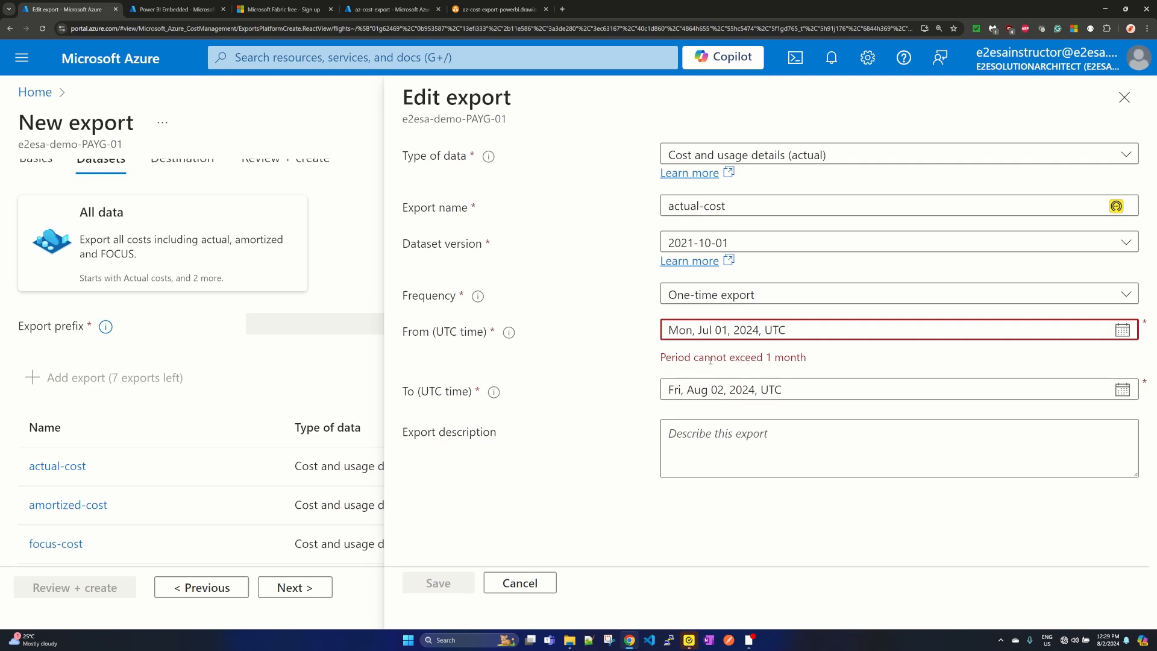
{"action": "mouse_move", "coordinate": [814, 364]}
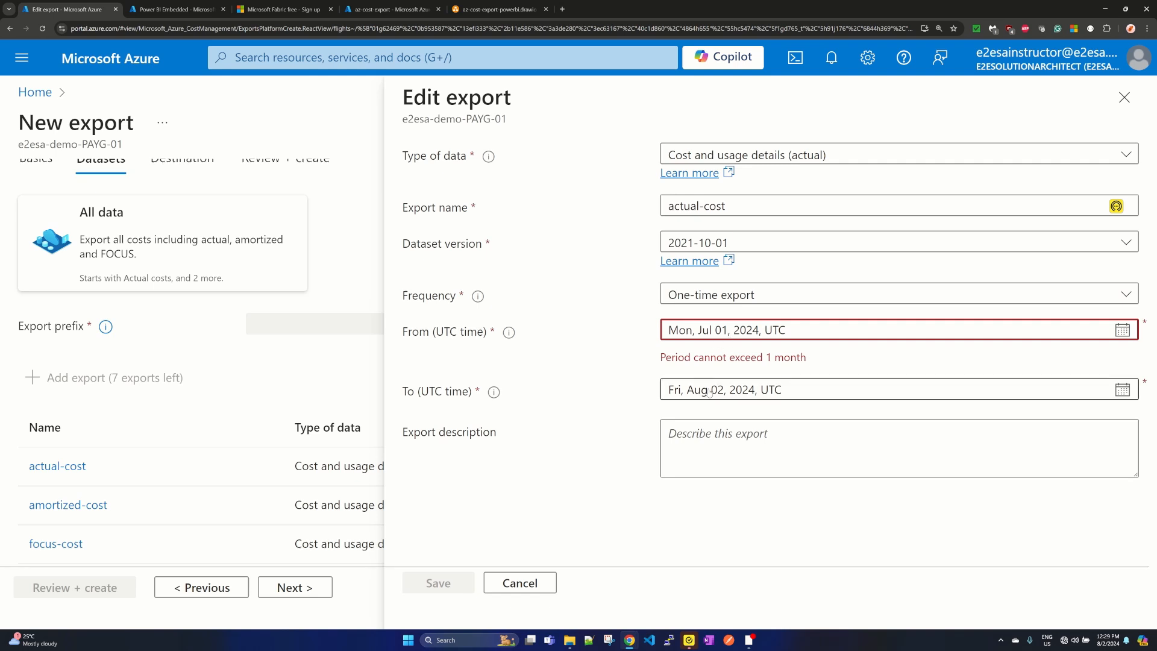
{"action": "left_click", "coordinate": [1121, 390]}
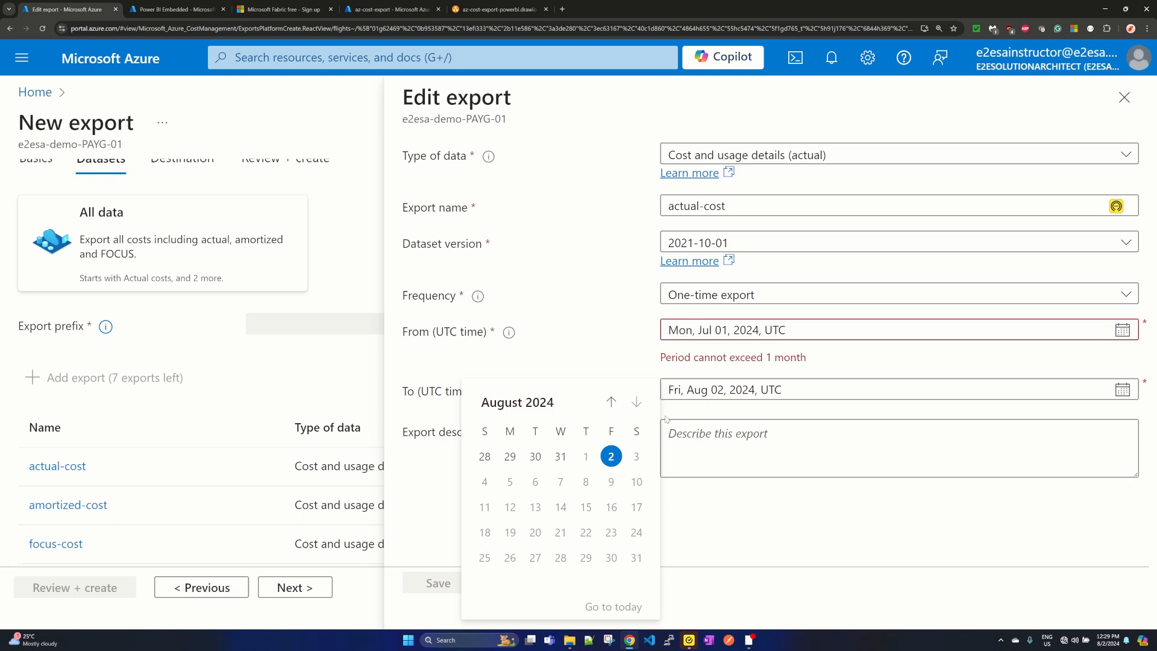
{"action": "left_click", "coordinate": [610, 401]}
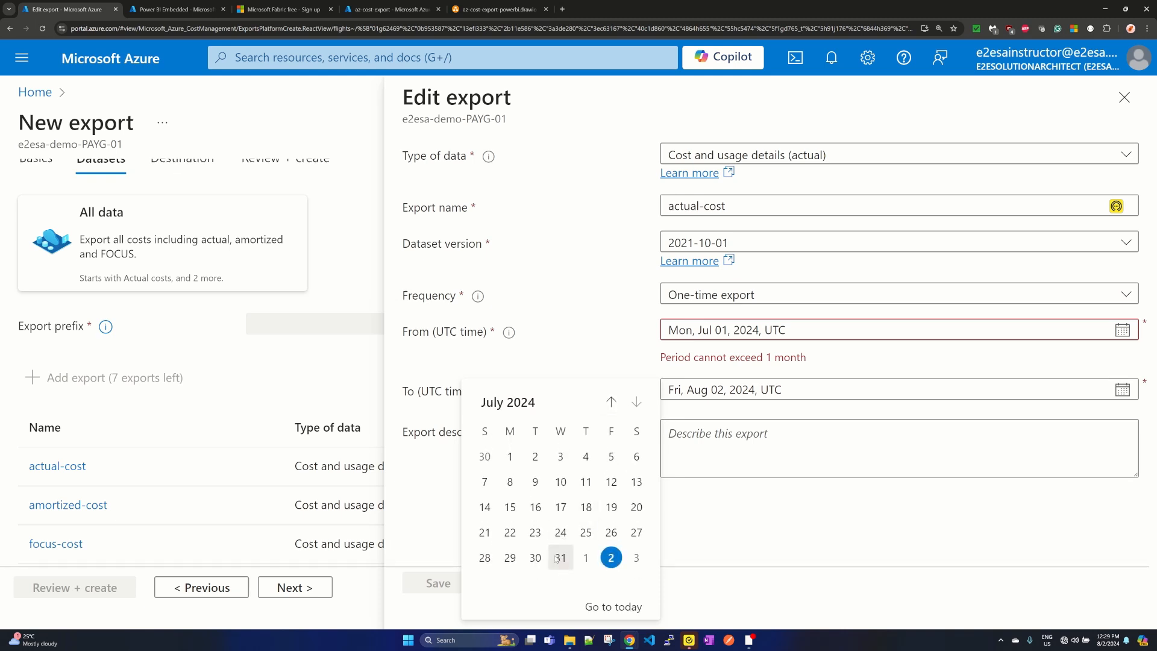
{"action": "left_click", "coordinate": [561, 557]}
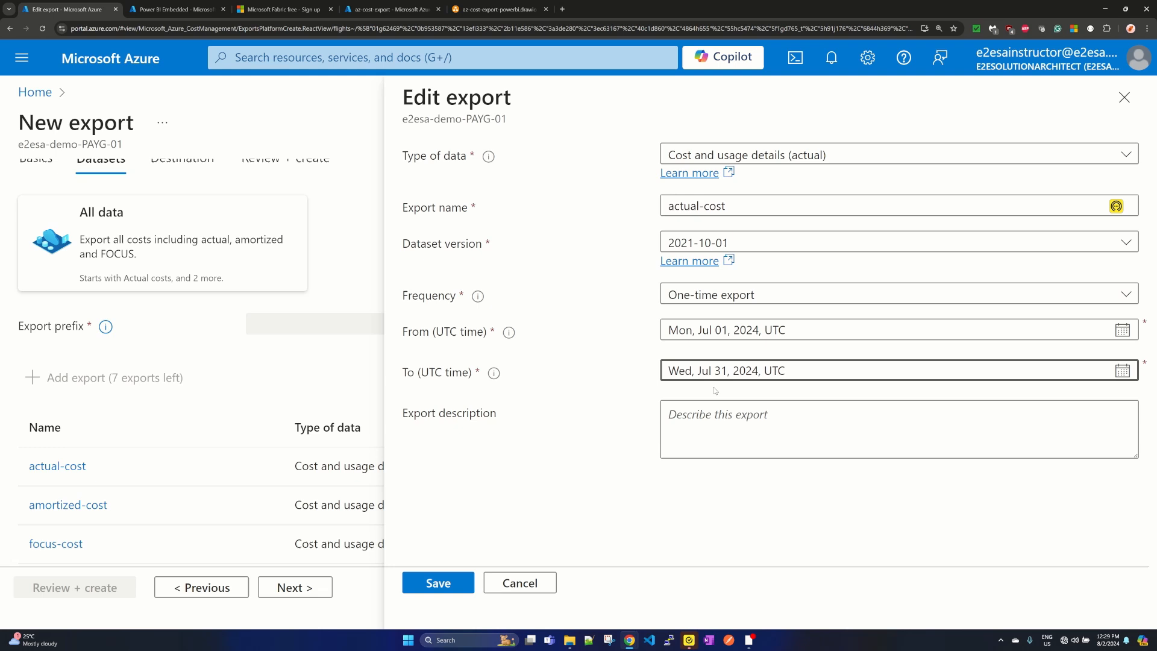
{"action": "mouse_move", "coordinate": [465, 574]}
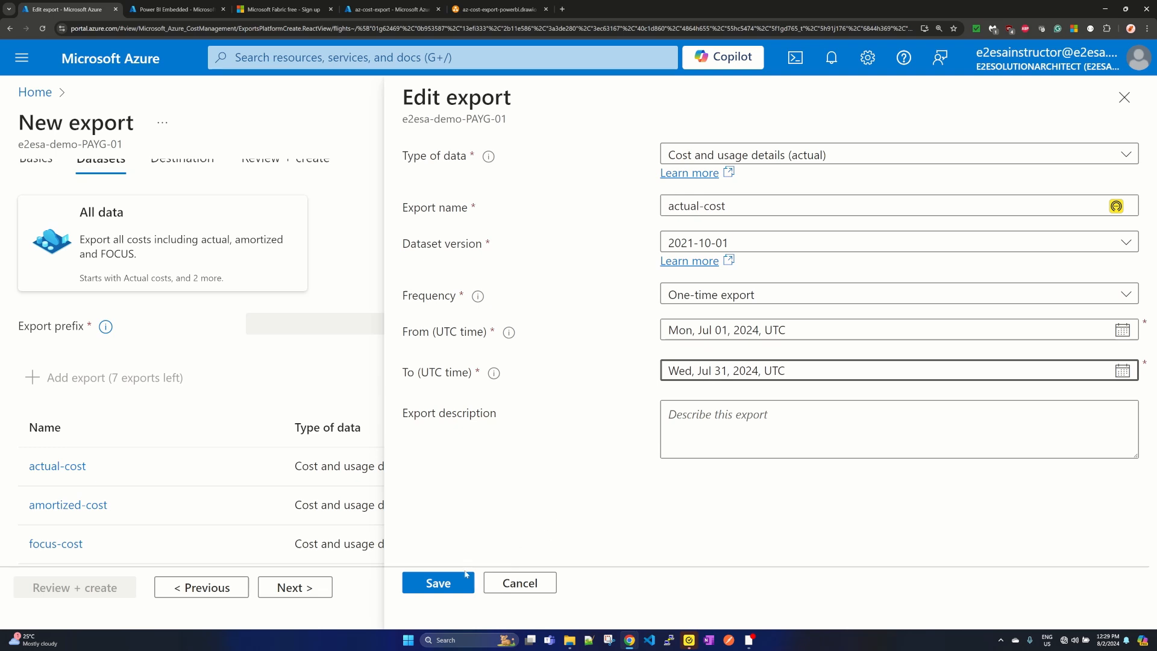
{"action": "left_click", "coordinate": [437, 582]}
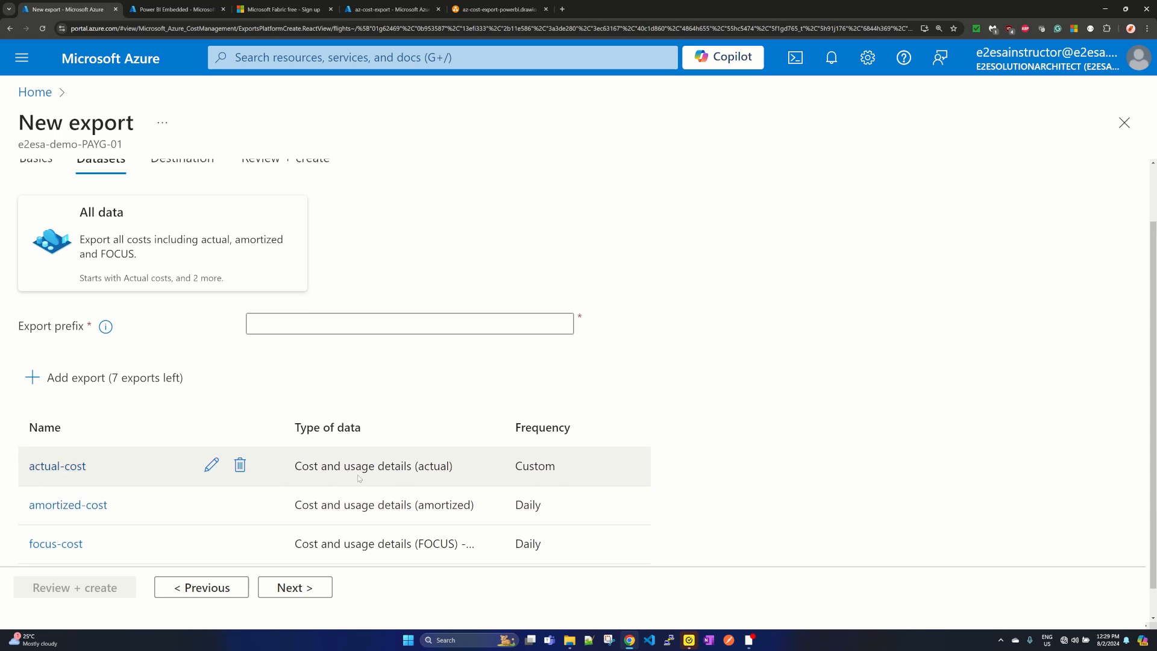
{"action": "mouse_move", "coordinate": [524, 465]}
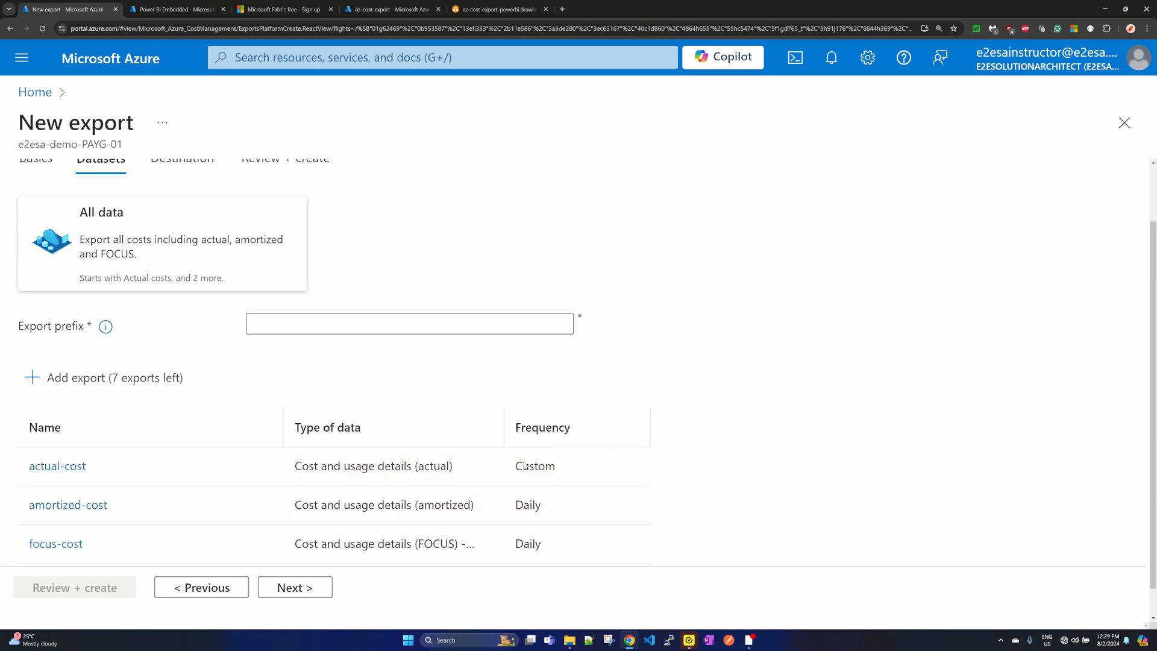
{"action": "mouse_move", "coordinate": [68, 505]}
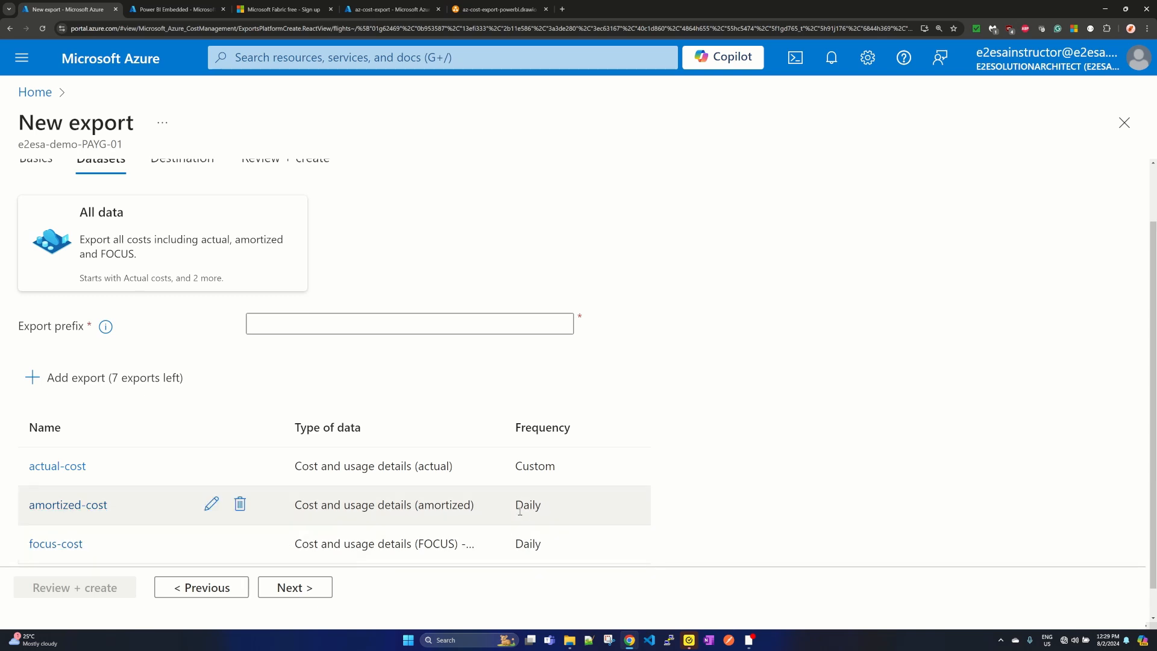
{"action": "mouse_move", "coordinate": [148, 343]}
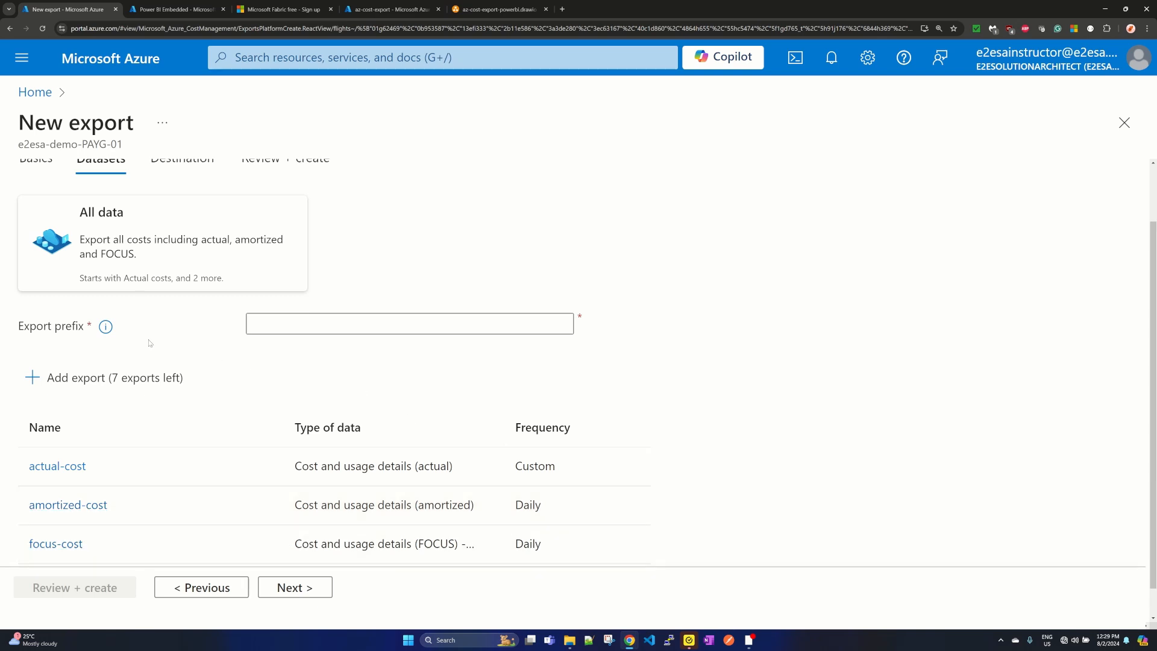
- Set the export prefix to expdemo and continue to the Destination step
{"action": "left_click", "coordinate": [408, 323]}
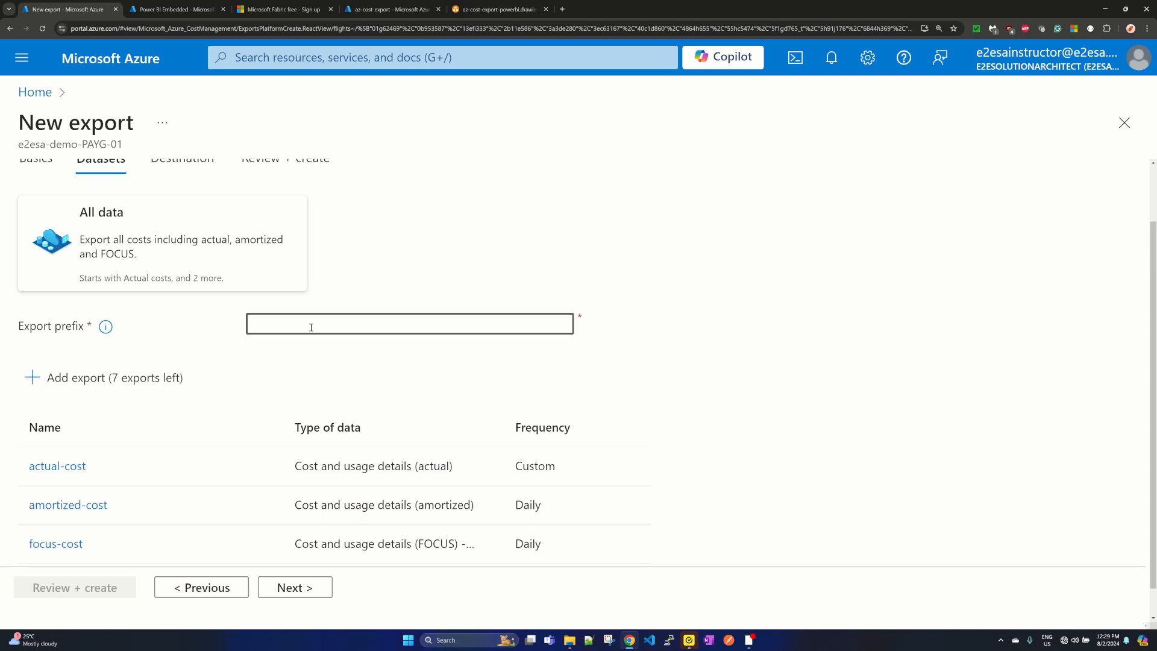
{"action": "type", "text": "expdemo"}
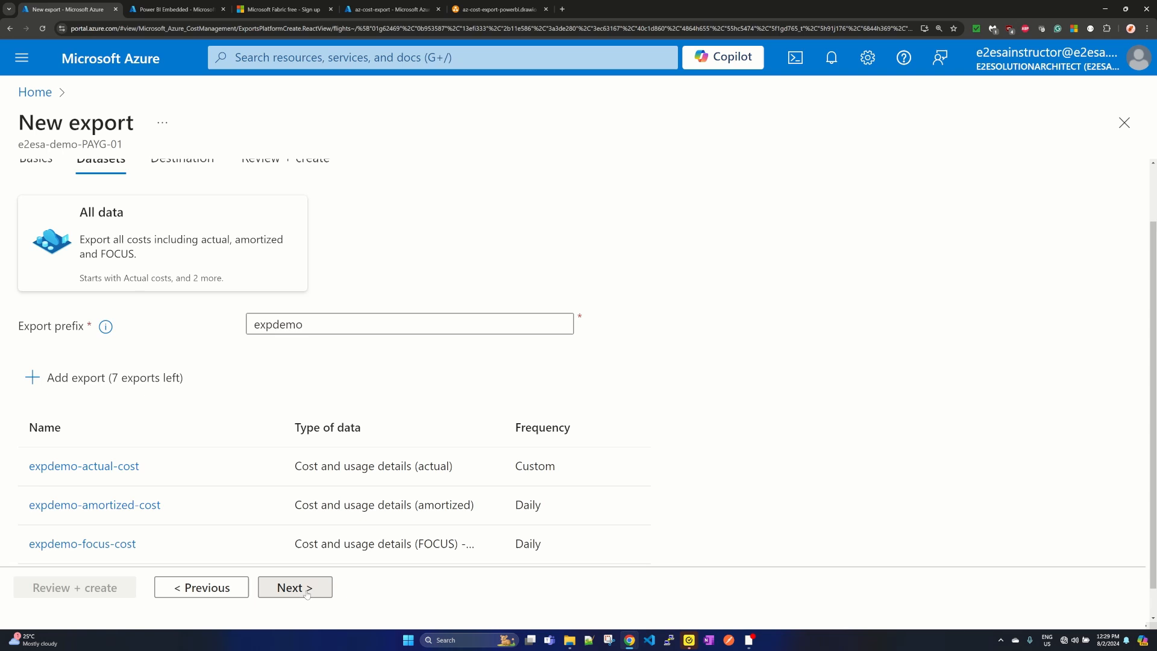
{"action": "left_click", "coordinate": [294, 588]}
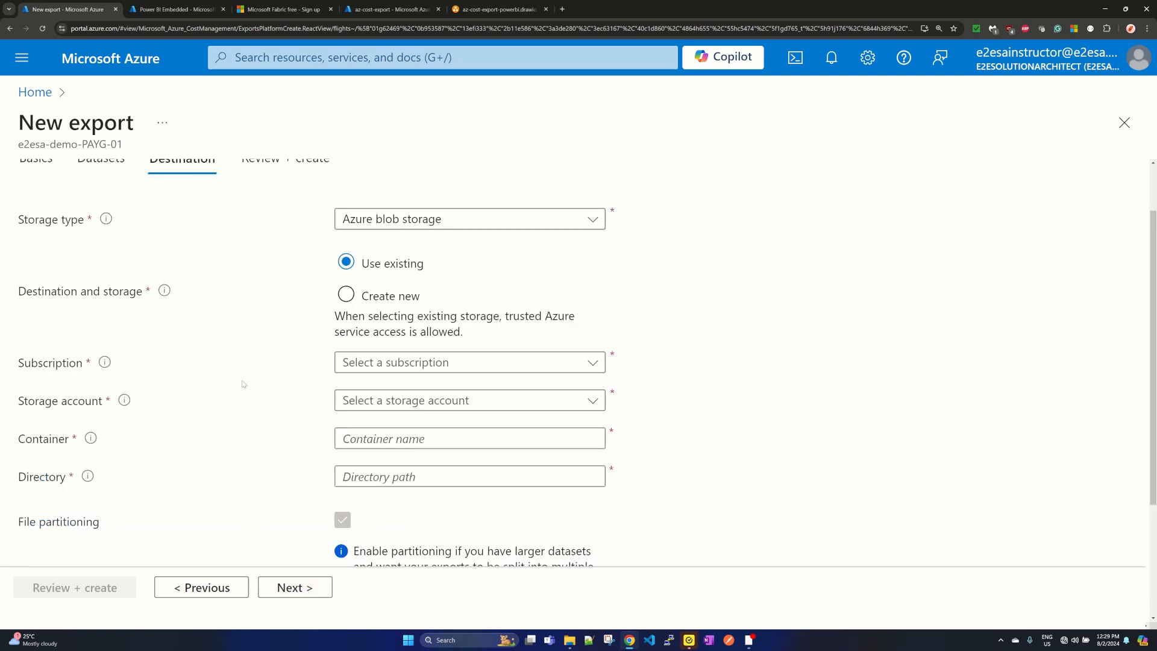
{"action": "mouse_move", "coordinate": [412, 218]}
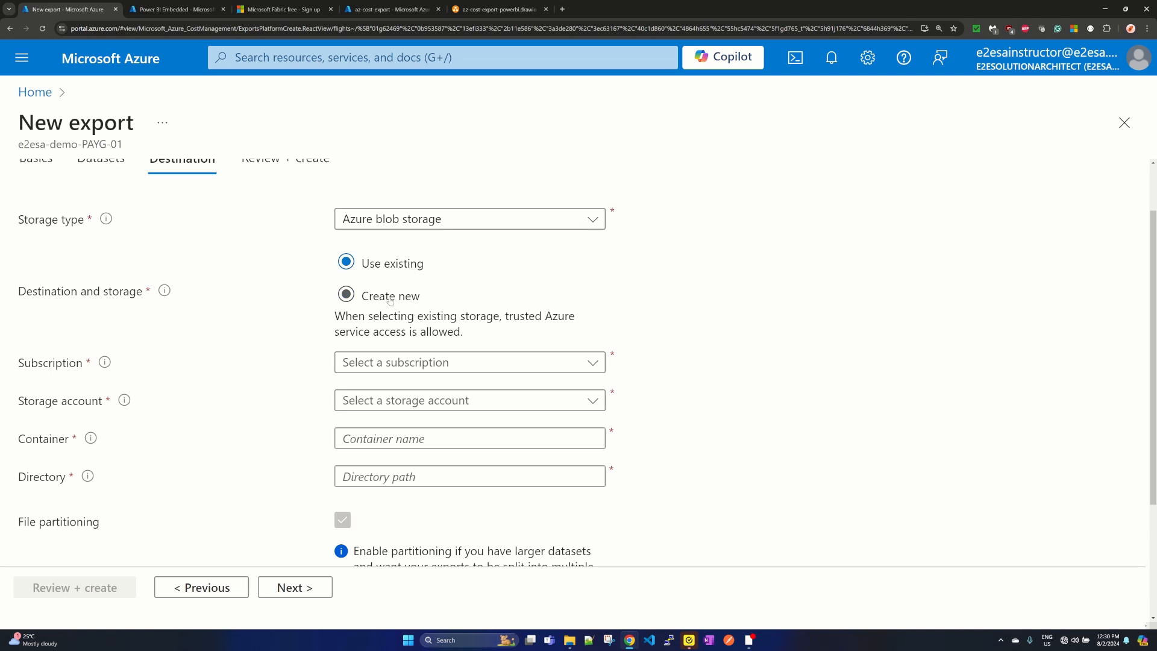
{"action": "mouse_move", "coordinate": [434, 302]}
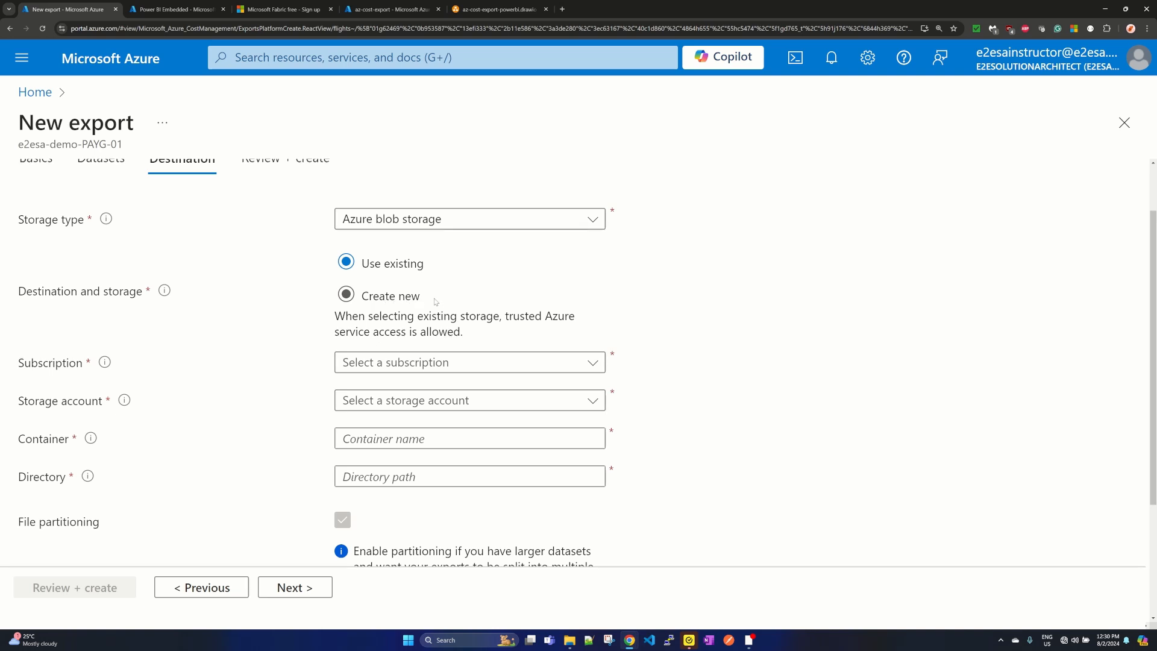
- Pick the subscription's existing storage account with container expdemo and directory export as destination
{"action": "left_click", "coordinate": [469, 362]}
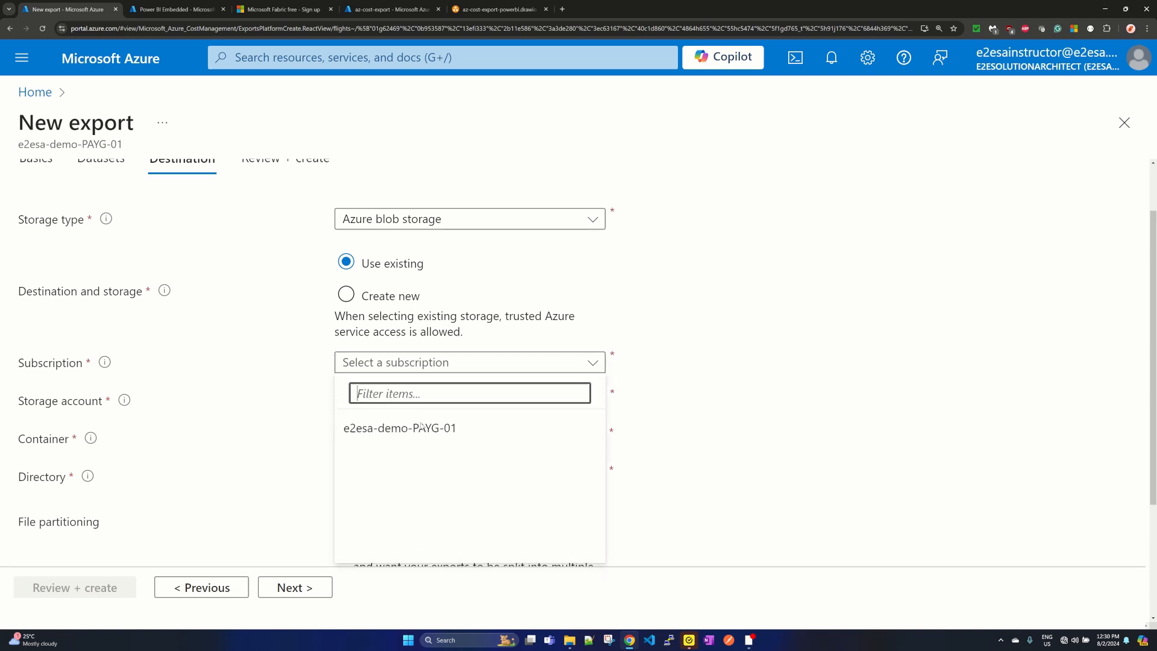
{"action": "left_click", "coordinate": [399, 426]}
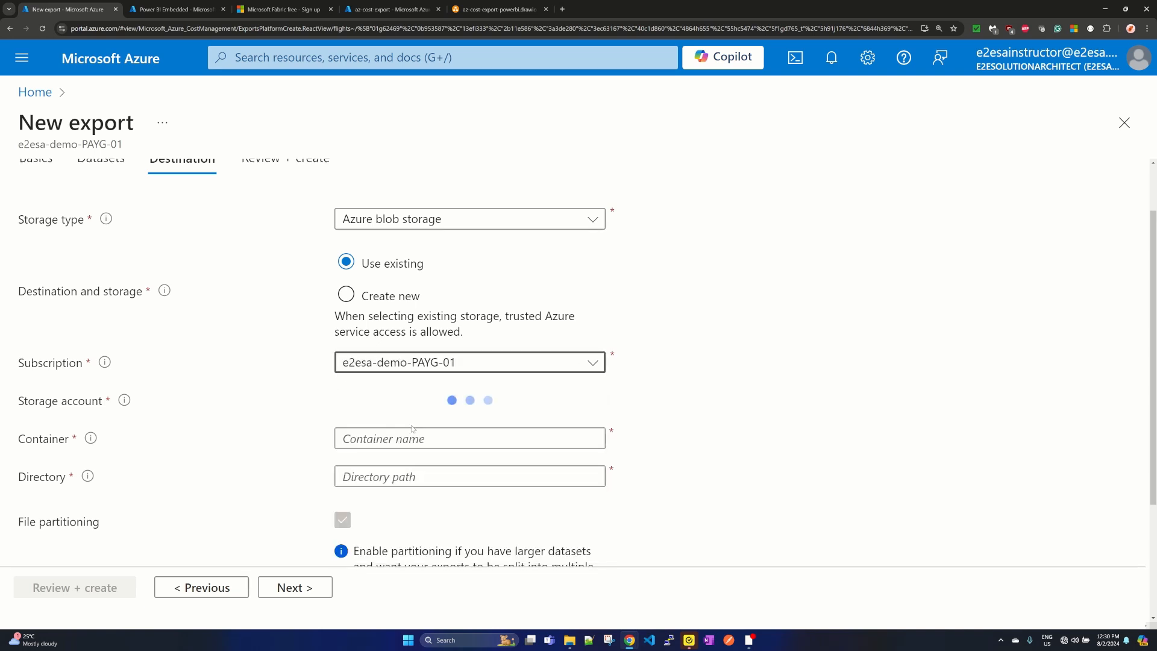
{"action": "mouse_move", "coordinate": [428, 417]}
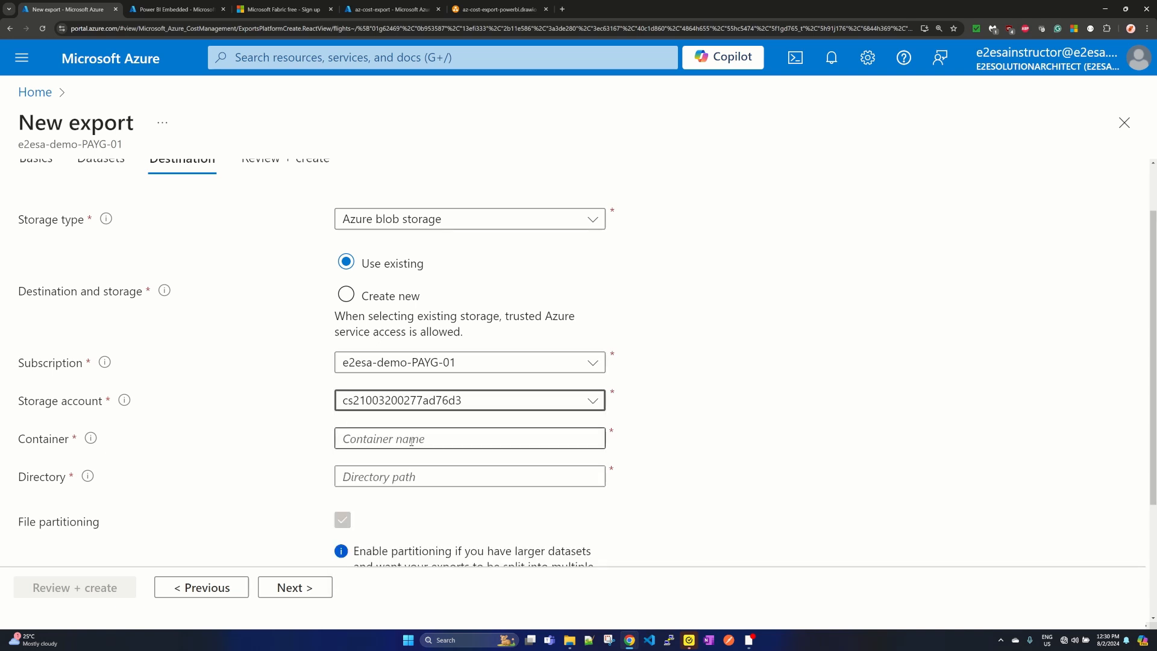
{"action": "left_click", "coordinate": [469, 439]}
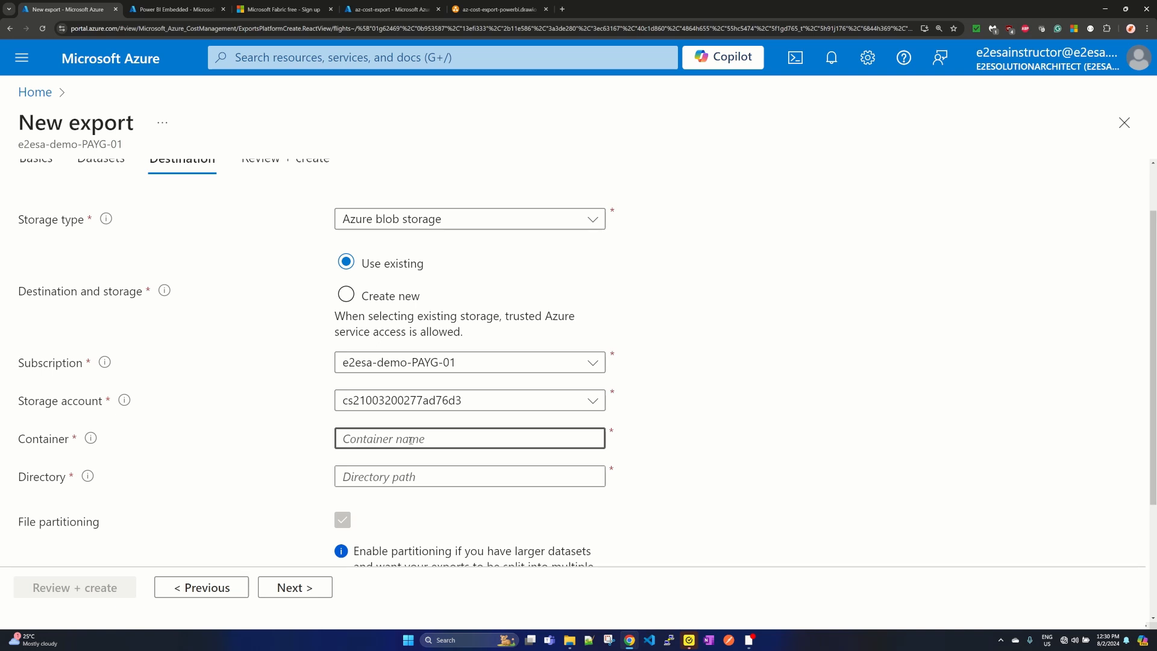
{"action": "type", "text": "expdemo"}
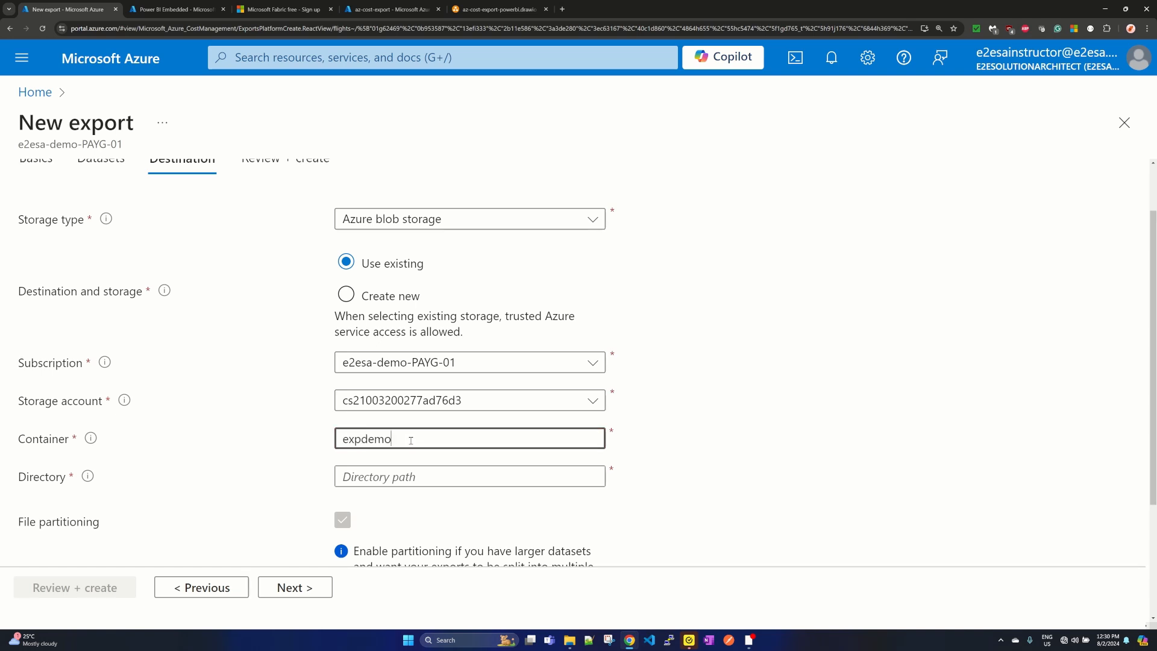
{"action": "left_click", "coordinate": [469, 476]}
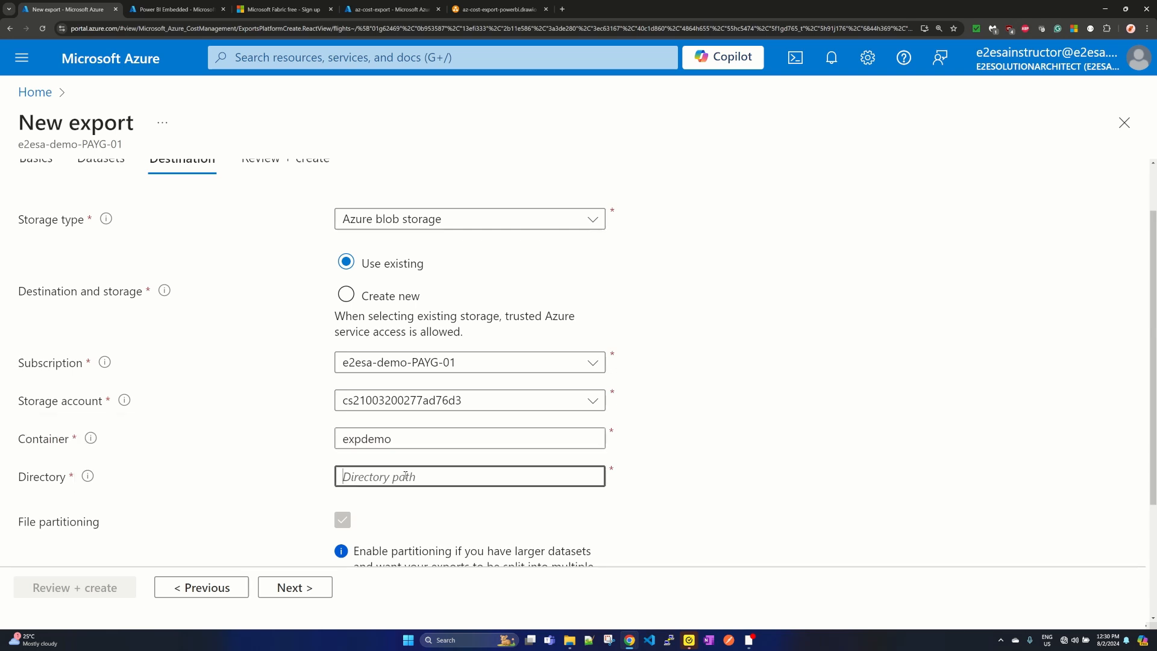
{"action": "type", "text": "ex"}
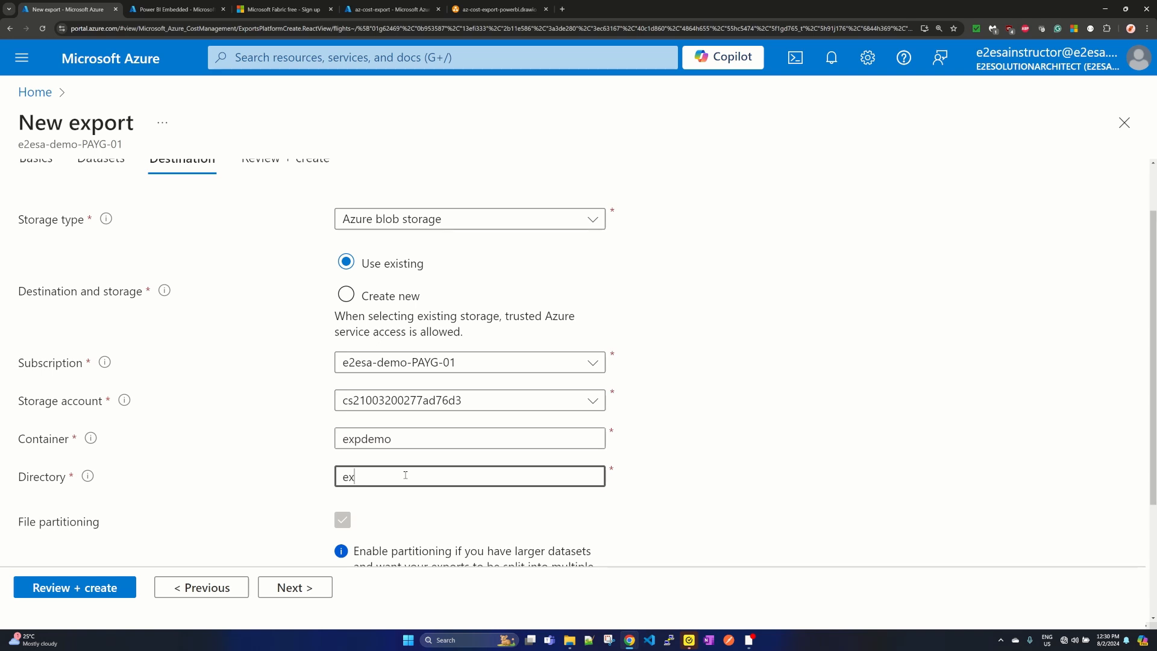
{"action": "type", "text": "port"}
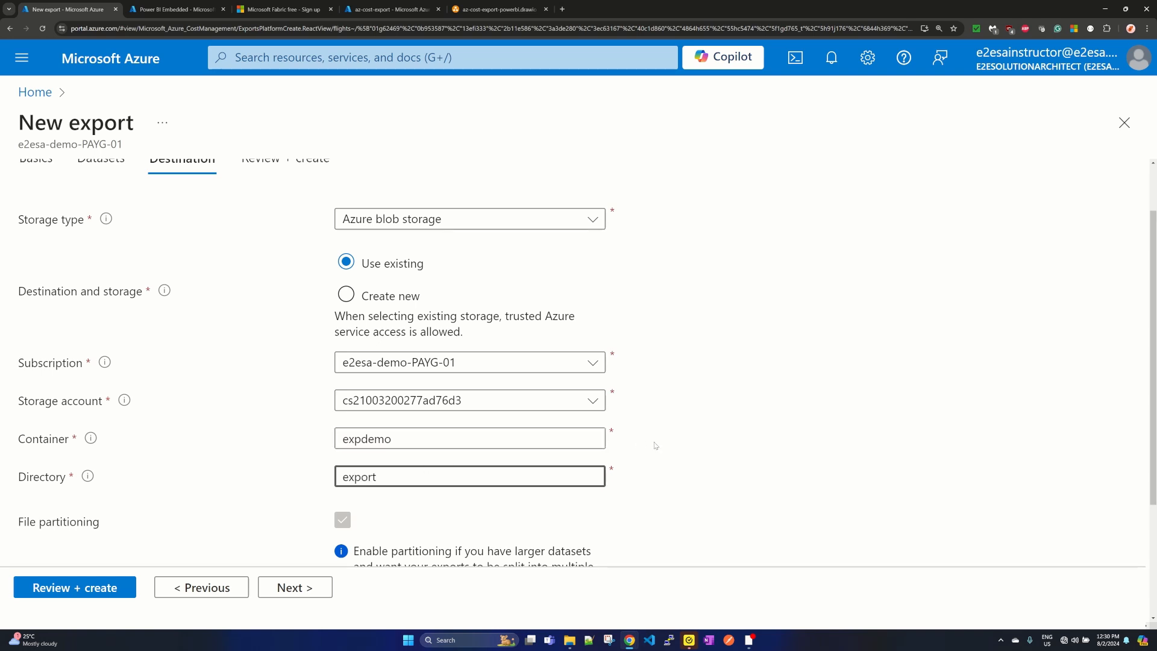
{"action": "scroll", "scroll_direction": "down", "scroll_amount": 3}
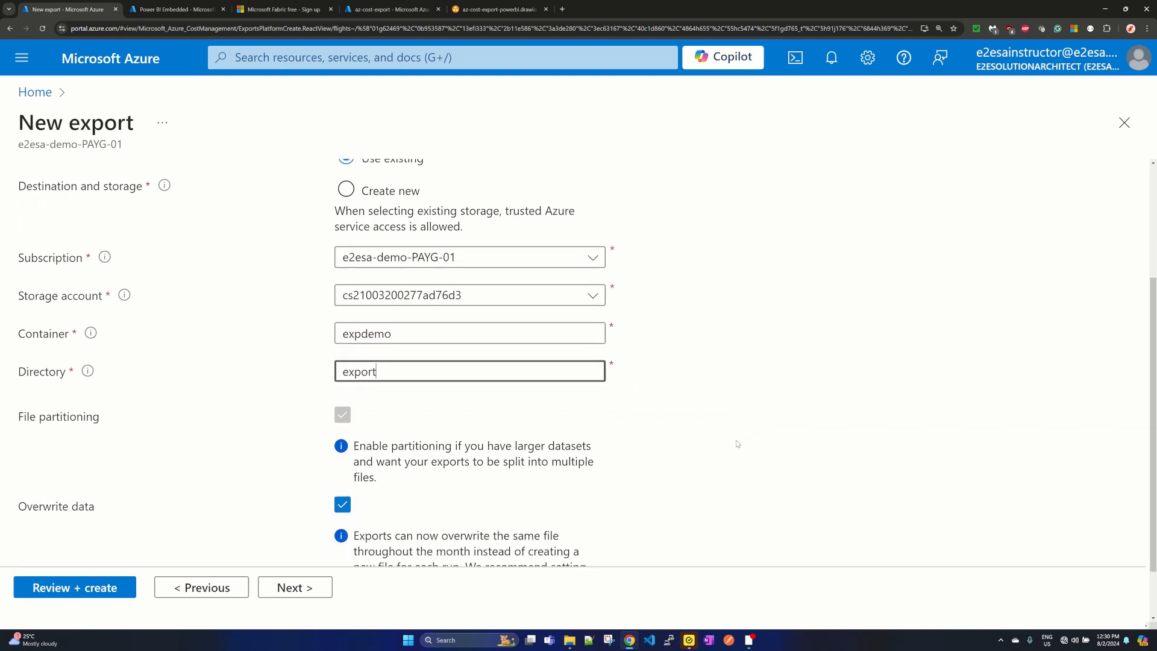
{"action": "scroll", "scroll_direction": "down", "scroll_amount": 3}
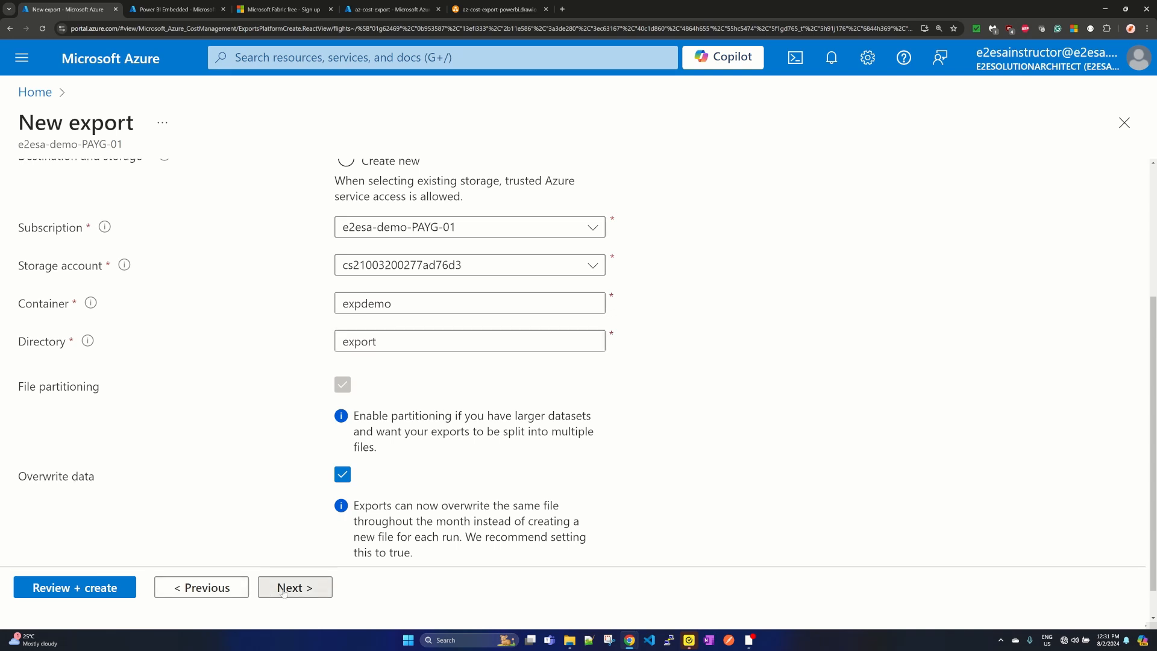
- Review and create the export, then select and deselect all three exports in the list
{"action": "left_click", "coordinate": [294, 587]}
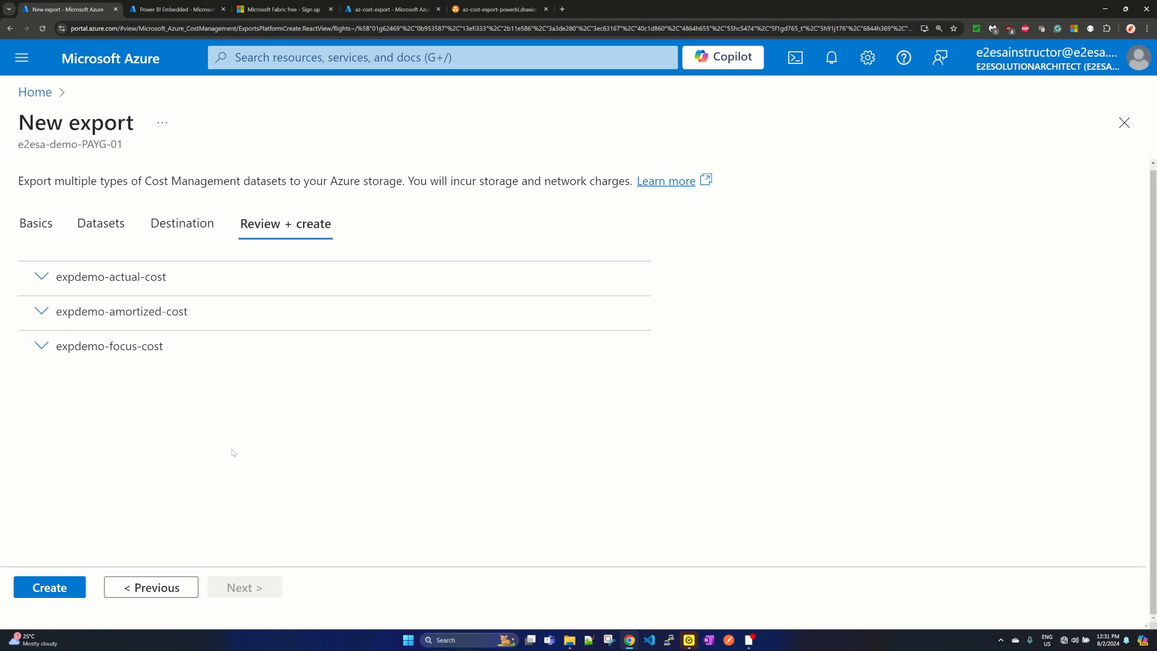
{"action": "mouse_move", "coordinate": [285, 231]}
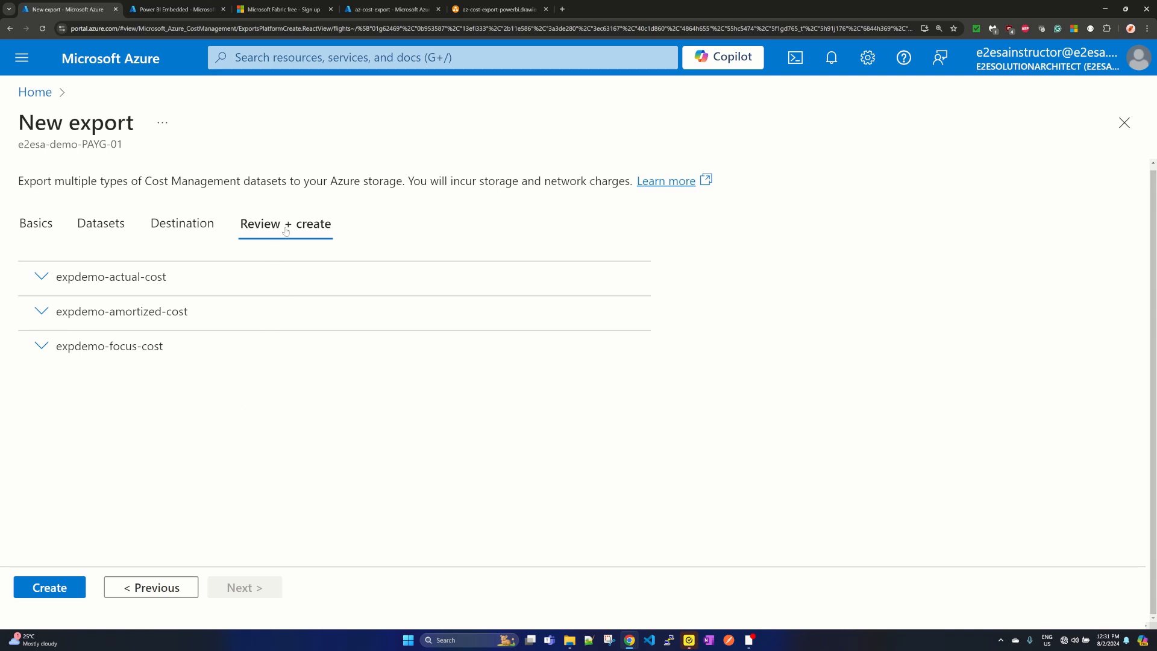
{"action": "mouse_move", "coordinate": [96, 554]}
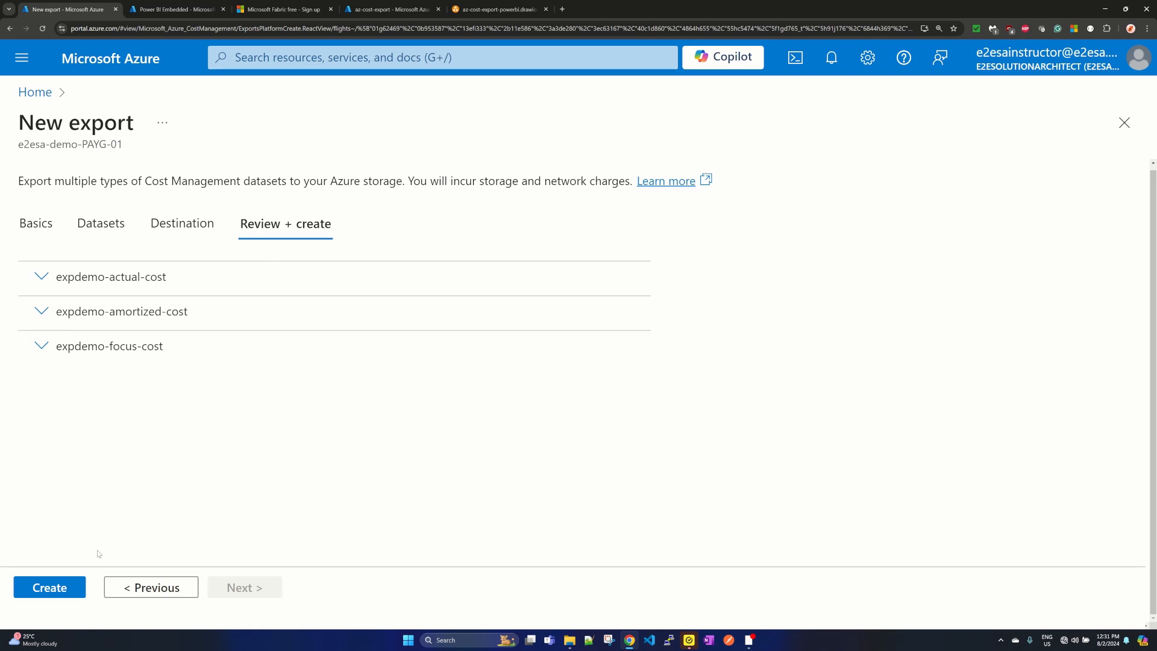
{"action": "left_click", "coordinate": [49, 588]}
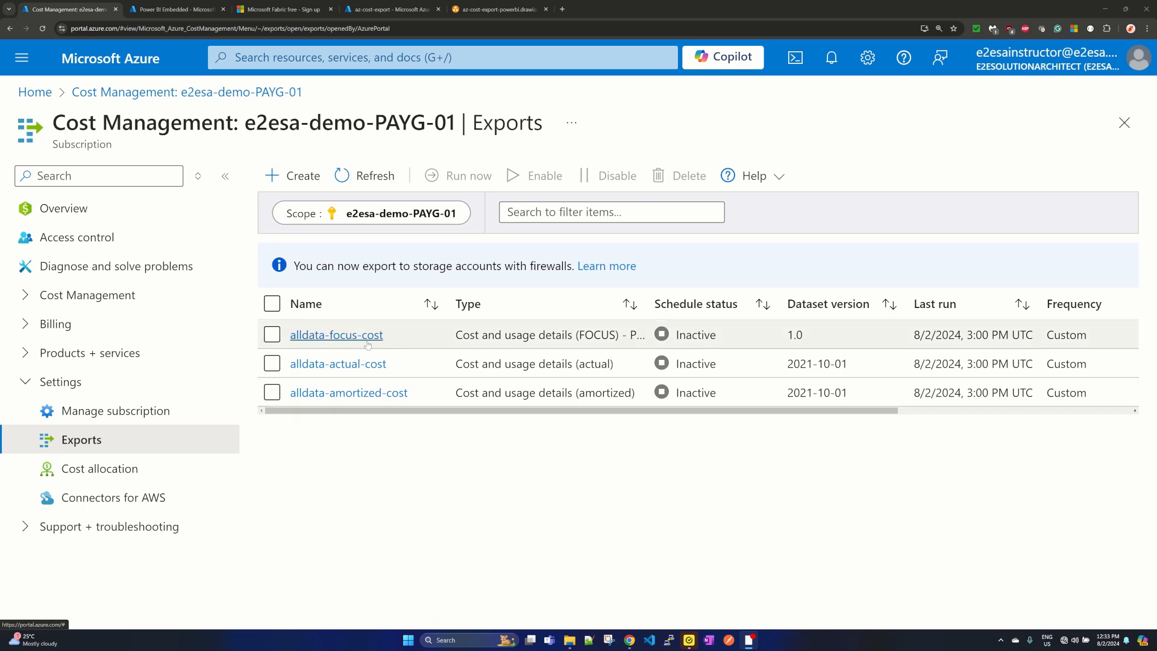
{"action": "mouse_move", "coordinate": [357, 337]}
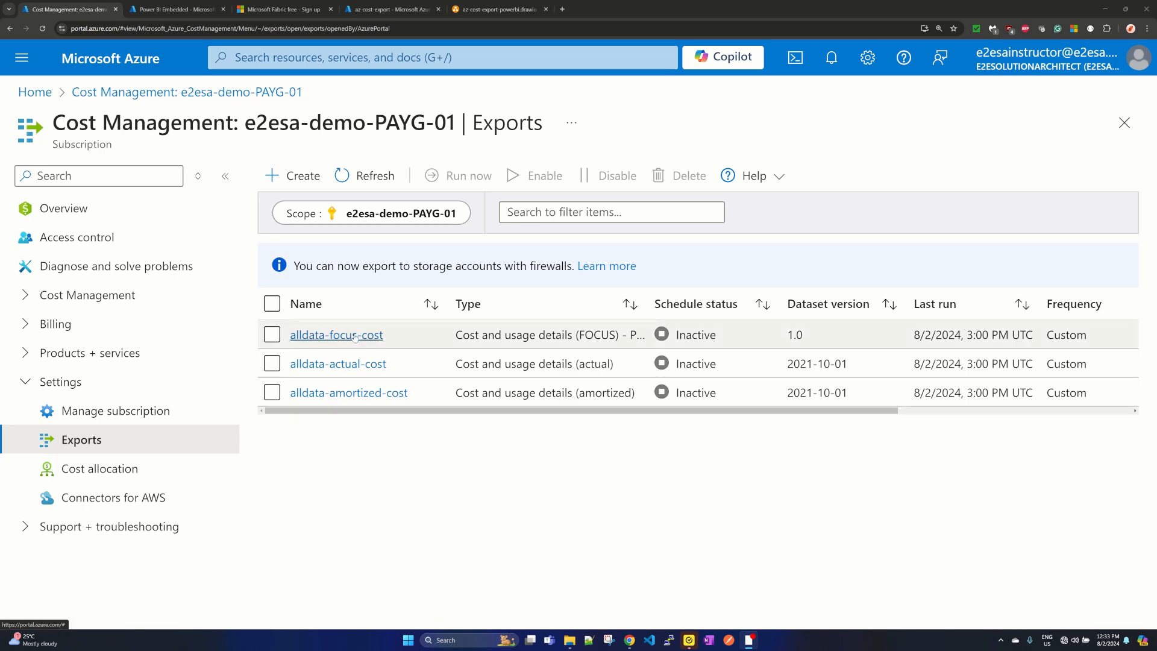
{"action": "mouse_move", "coordinate": [348, 392]}
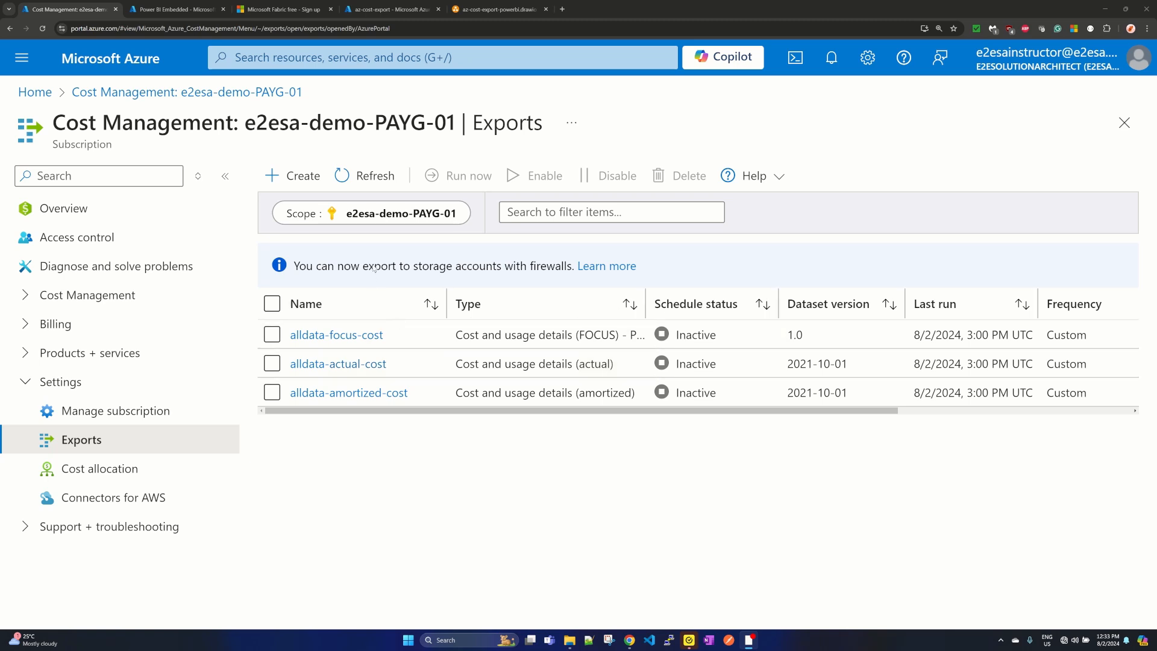
{"action": "left_click", "coordinate": [271, 304]}
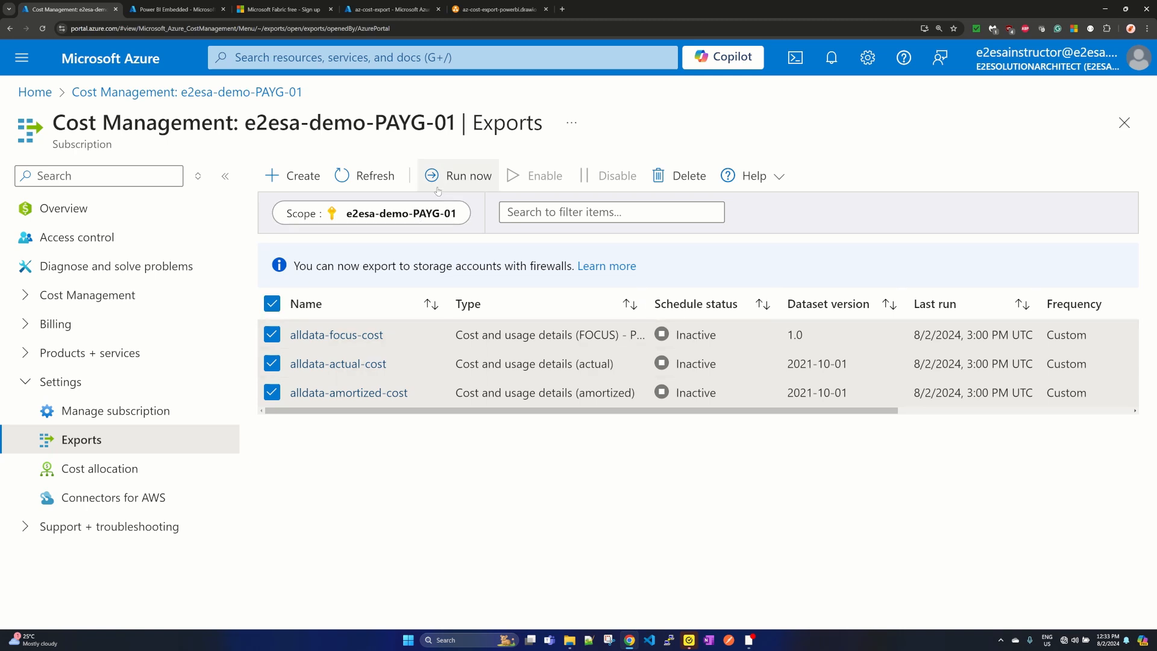
{"action": "mouse_move", "coordinate": [458, 176]}
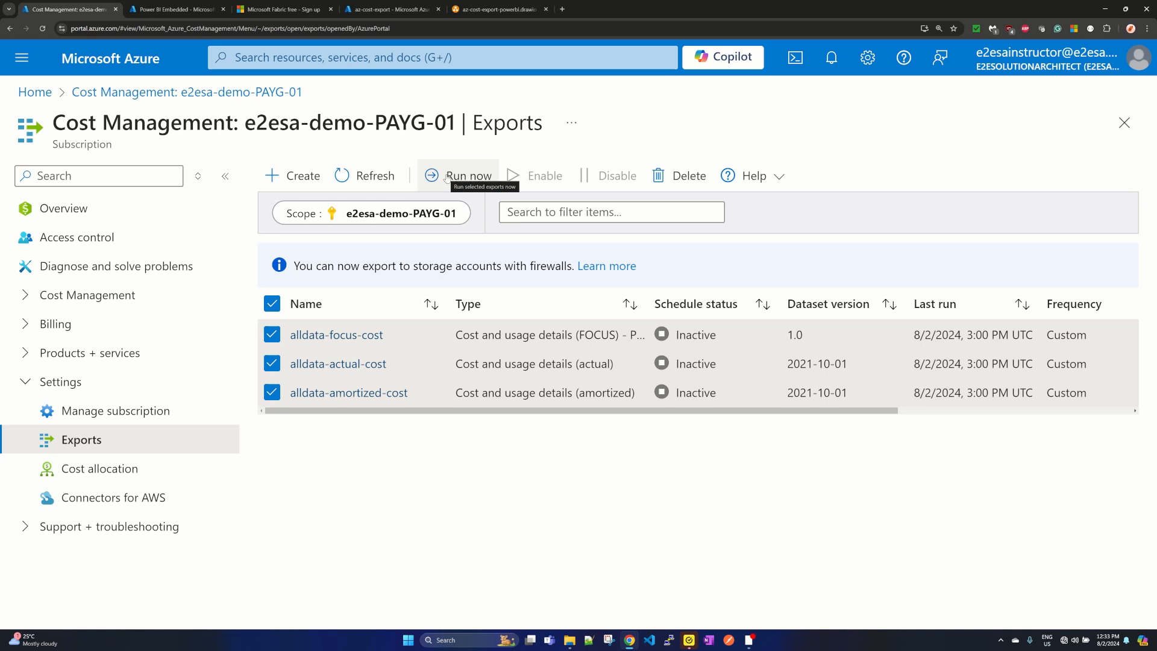
{"action": "mouse_move", "coordinate": [686, 313]}
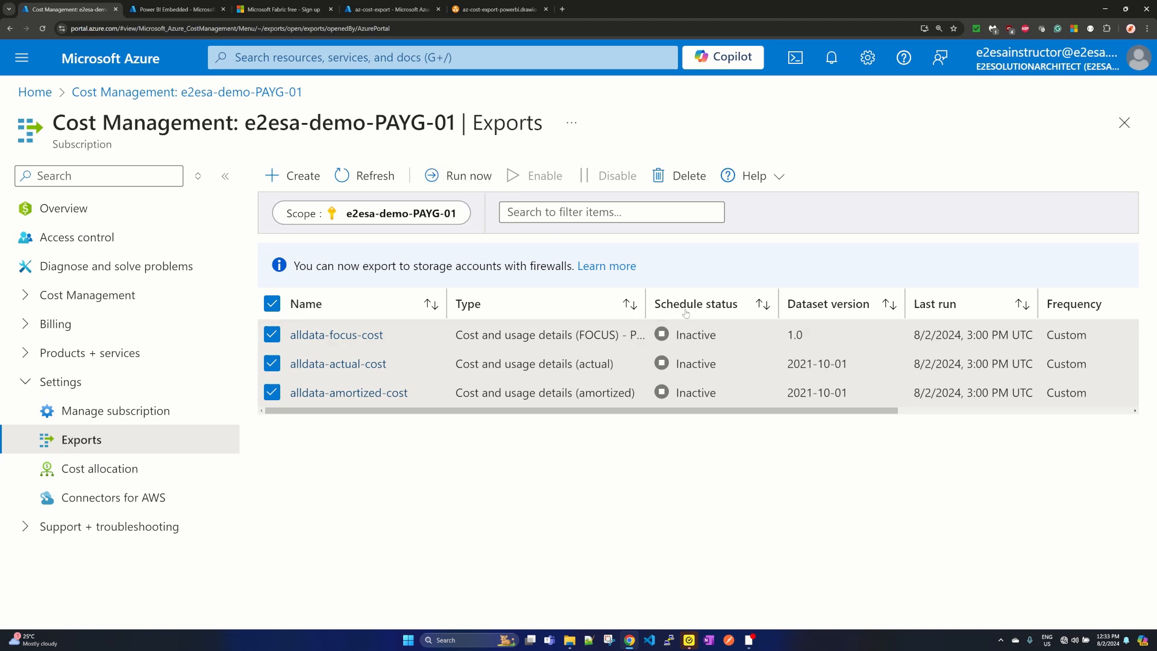
{"action": "mouse_move", "coordinate": [552, 446]}
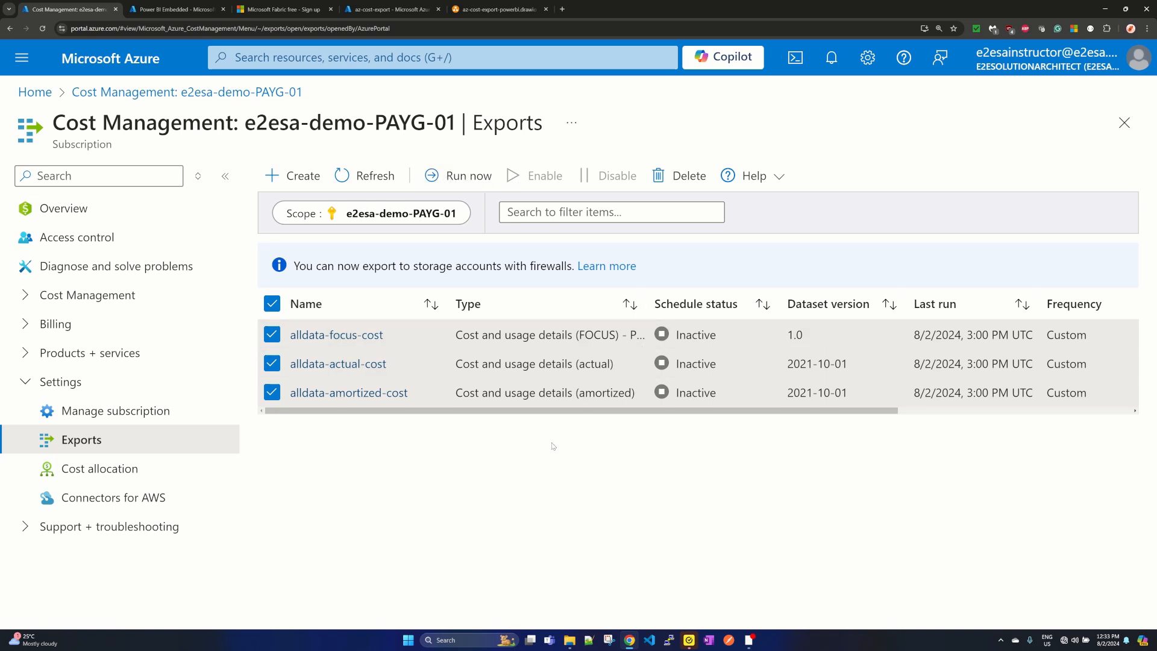
{"action": "left_click", "coordinate": [271, 304]}
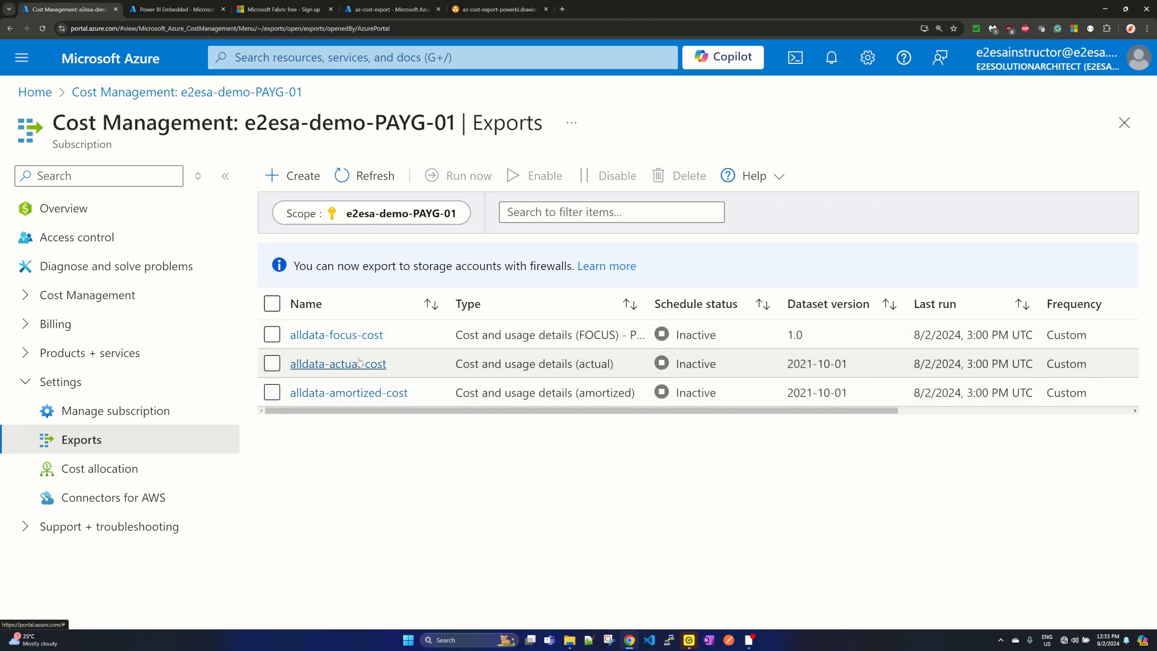
- View the alldata-actual-cost export's details with its July 2024 range and succeeded runs
{"action": "left_click", "coordinate": [338, 363]}
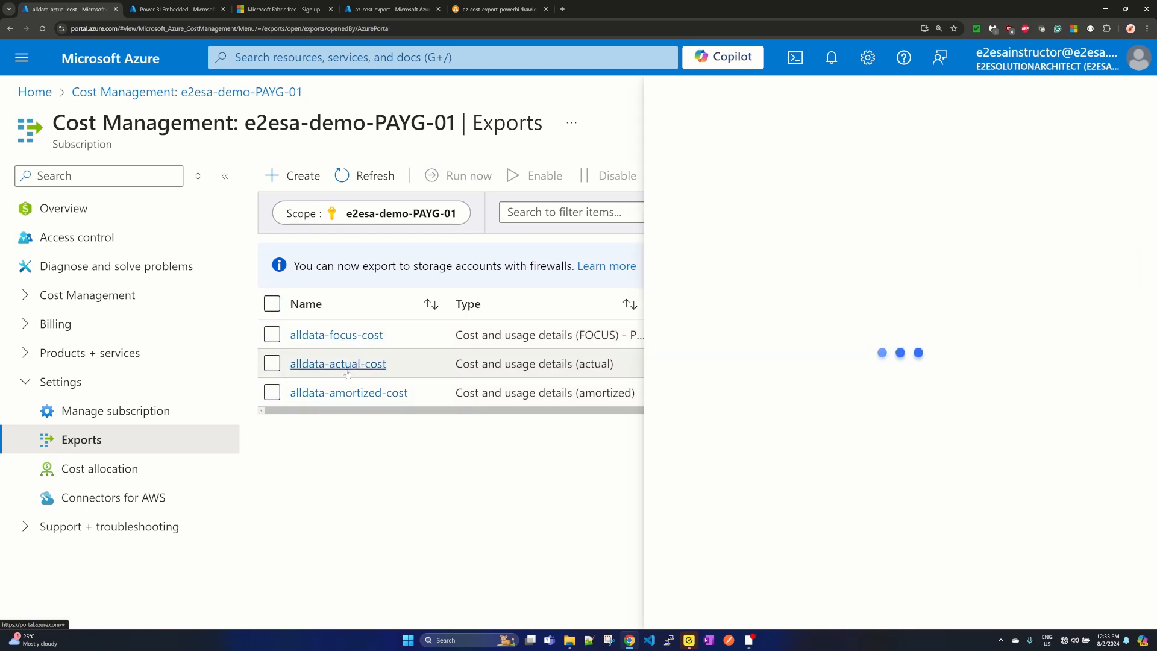
{"action": "left_click", "coordinate": [337, 363]}
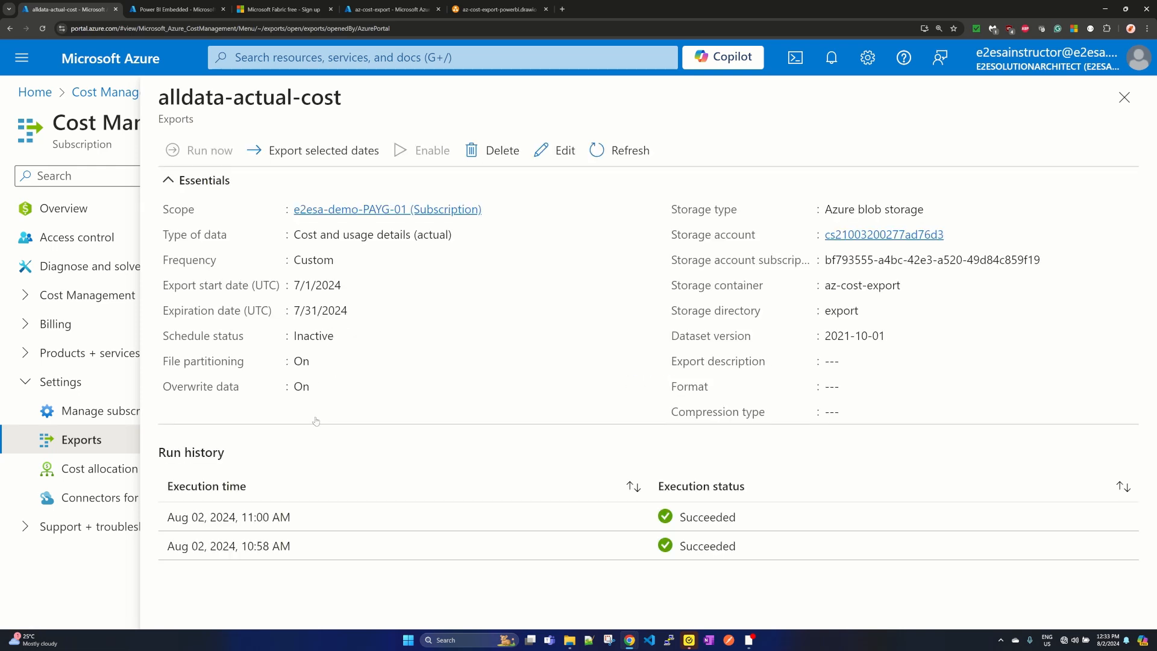
{"action": "mouse_move", "coordinate": [219, 470]}
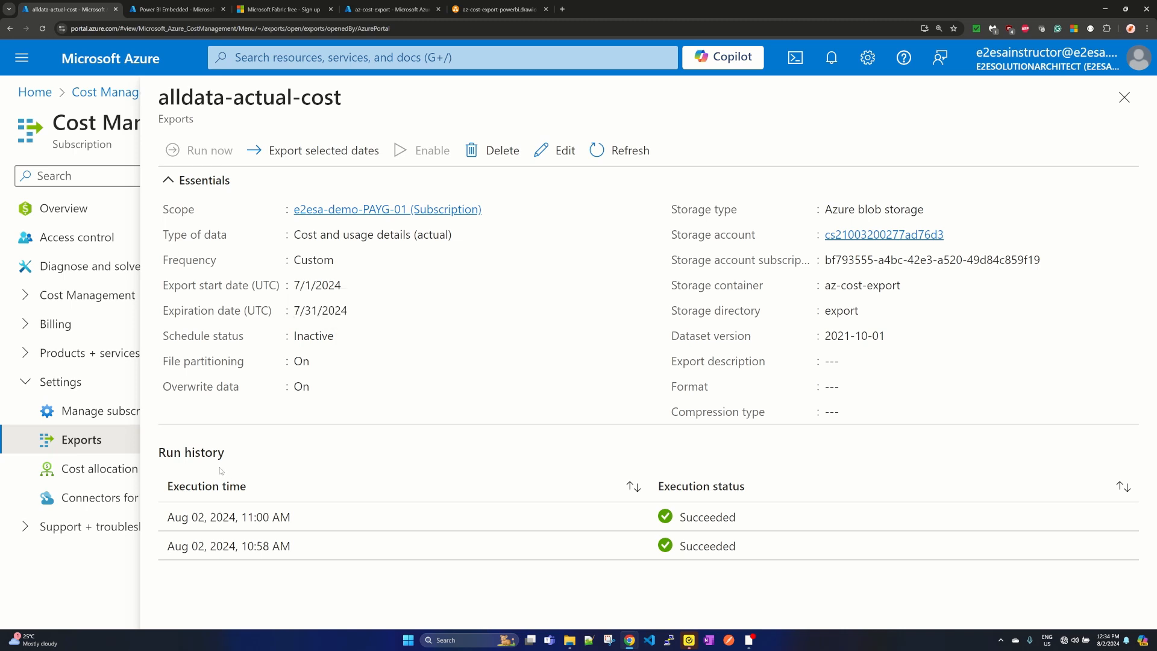
{"action": "mouse_move", "coordinate": [685, 499]}
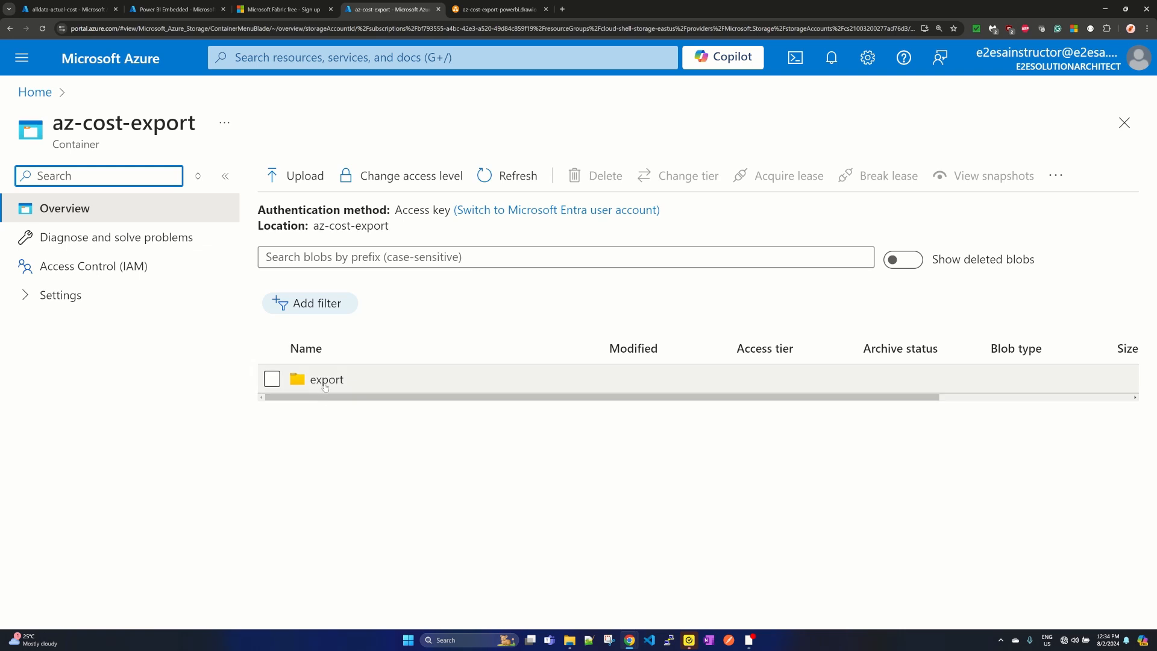
- Browse export > alldata-actual-cost > run folder to the manifest.json and part_0_0001.csv blobs, then return to the diagram
{"action": "left_click", "coordinate": [327, 379]}
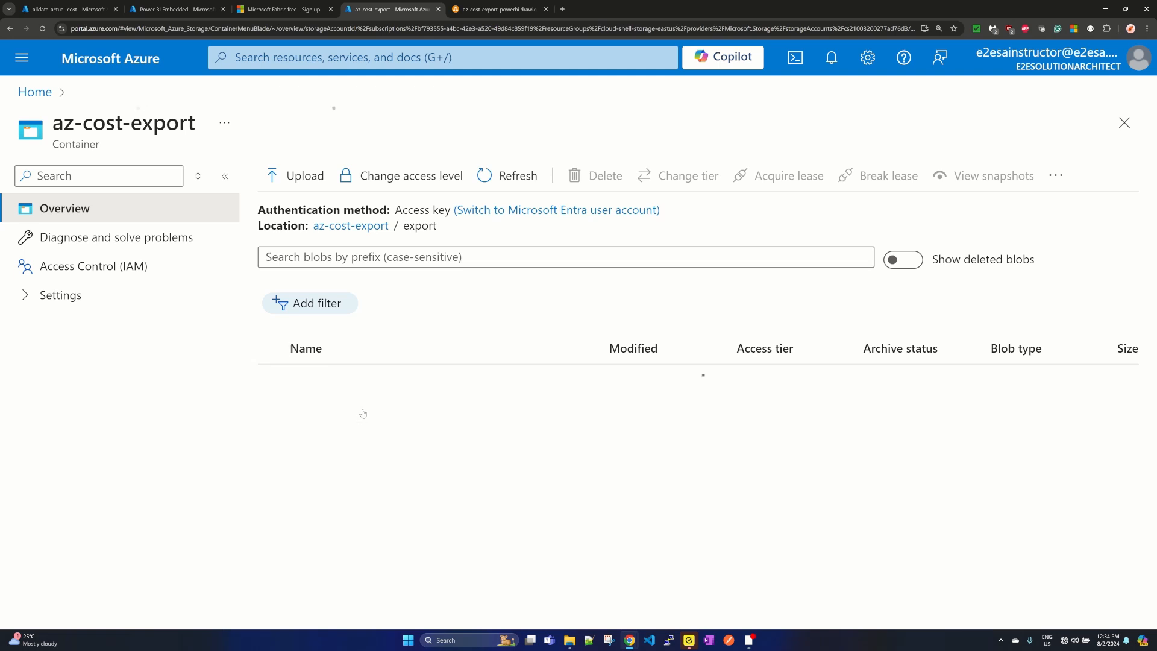
{"action": "left_click", "coordinate": [361, 413]}
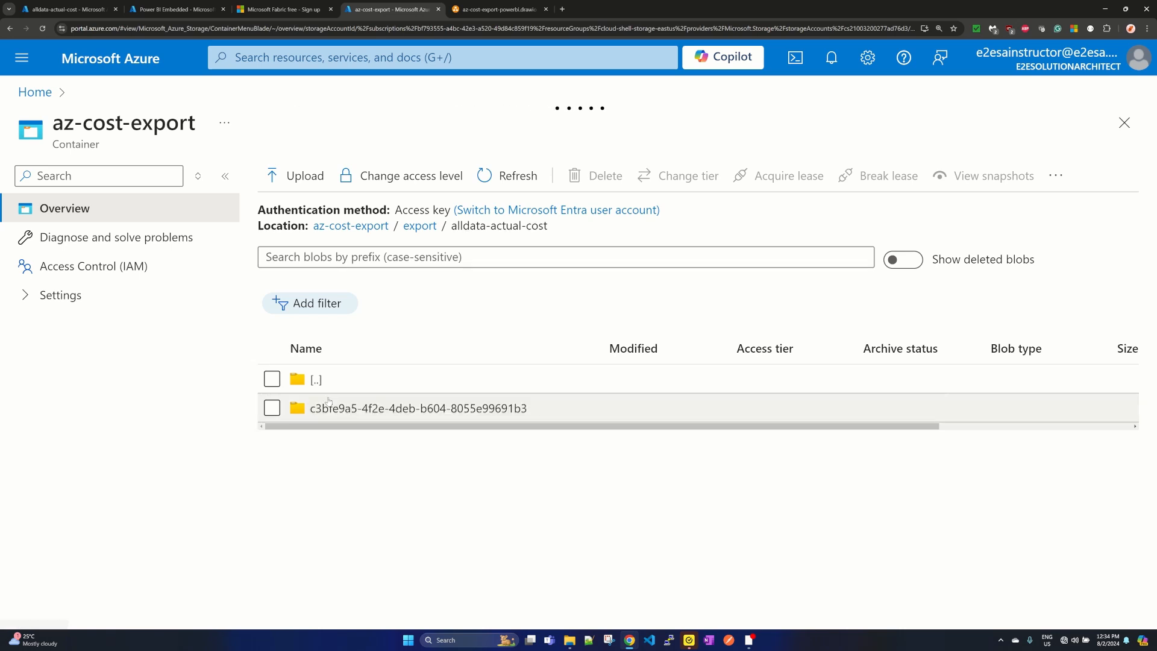
{"action": "left_click", "coordinate": [419, 408]}
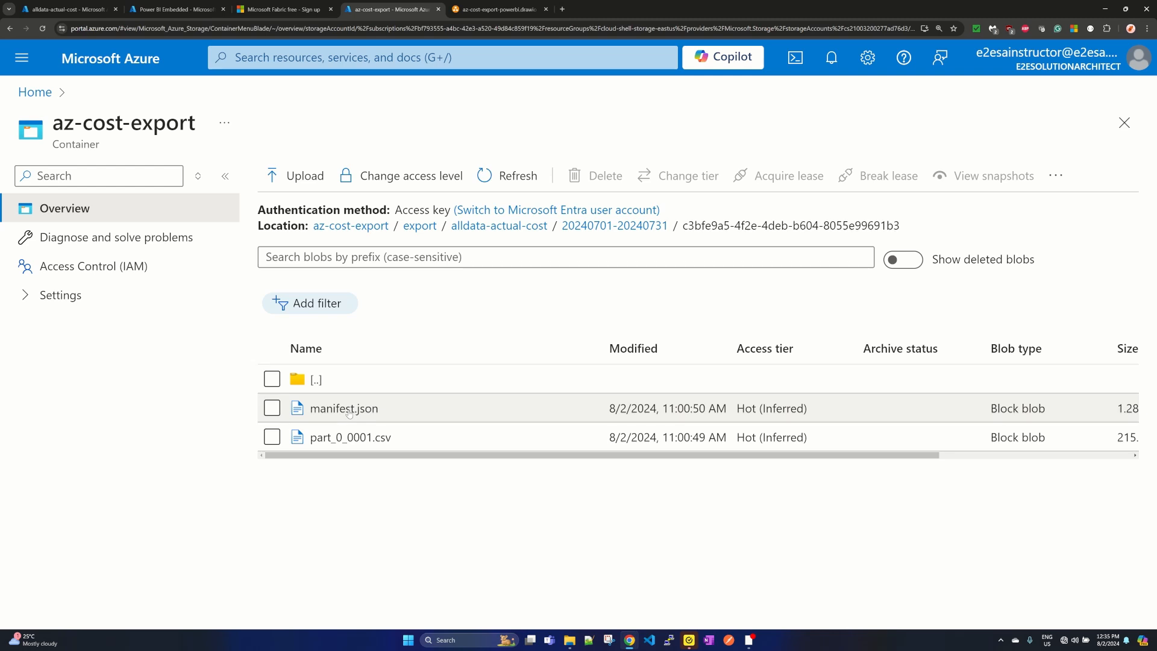
{"action": "mouse_move", "coordinate": [331, 436]}
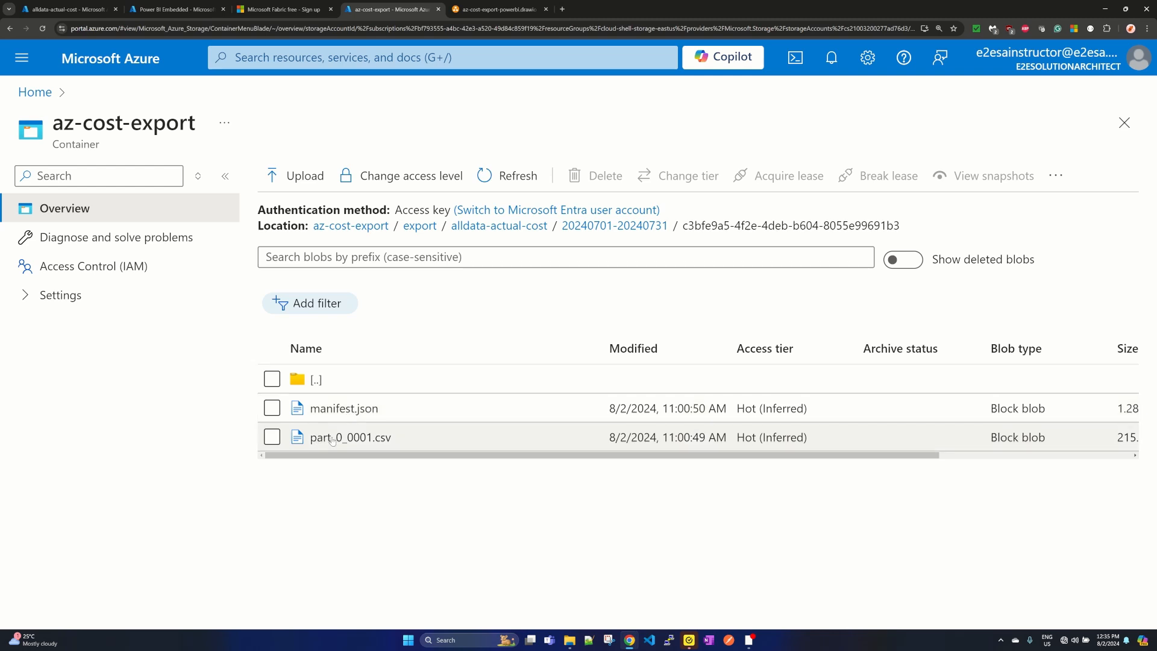
{"action": "mouse_move", "coordinate": [413, 448]}
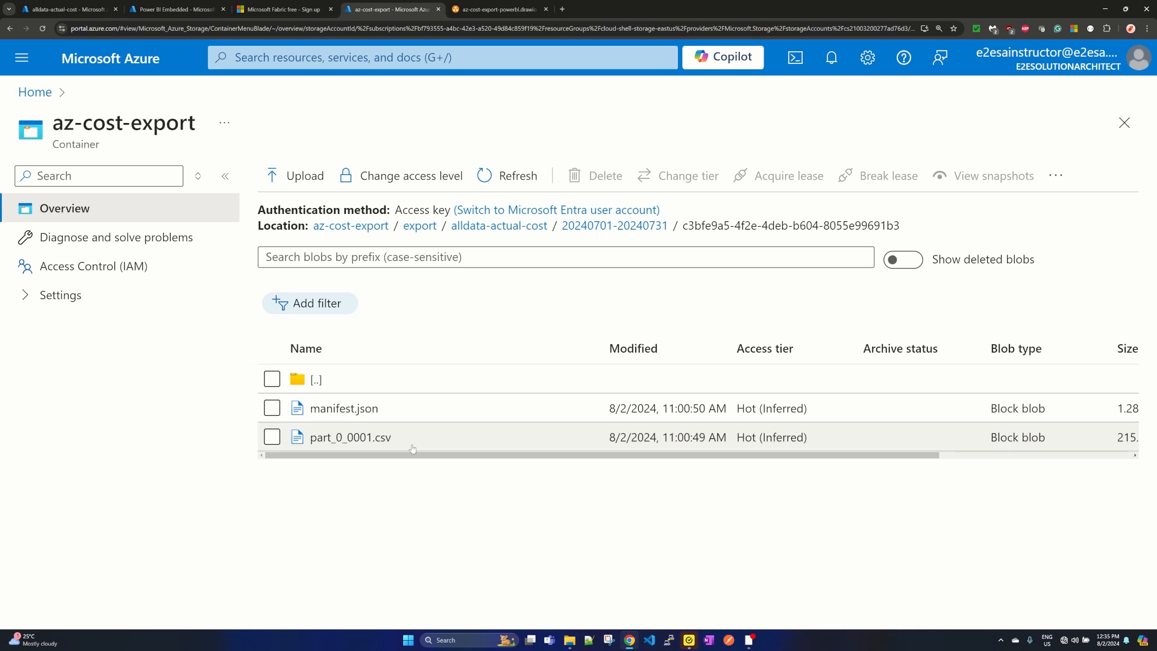
{"action": "mouse_move", "coordinate": [406, 440]}
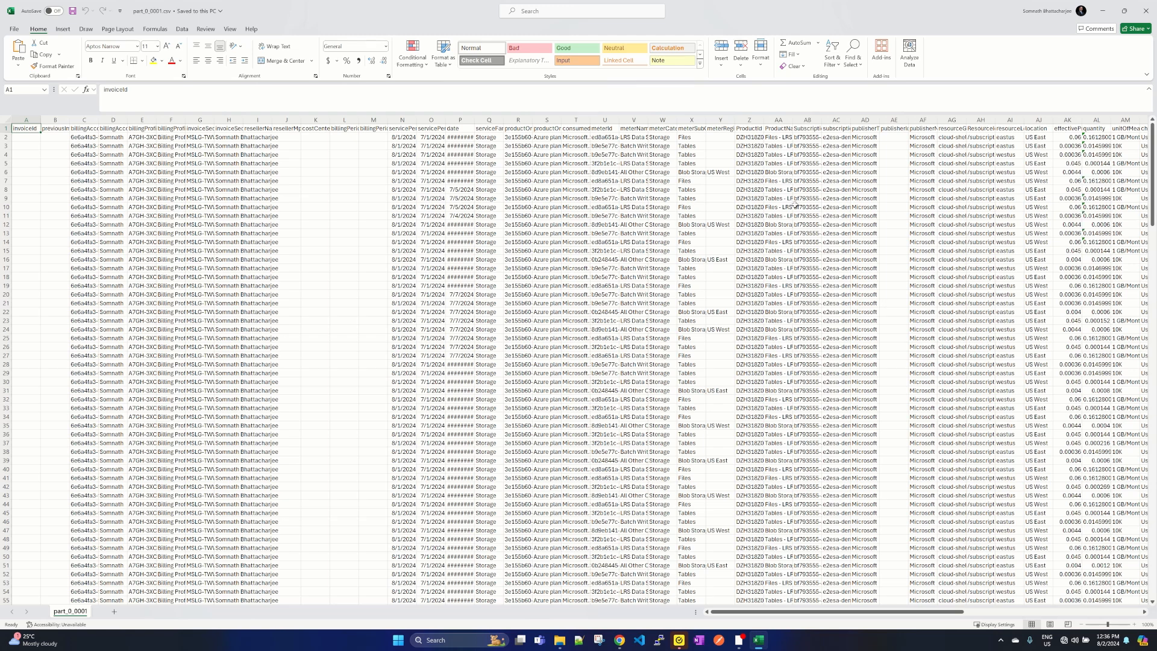
{"action": "left_click", "coordinate": [496, 8]}
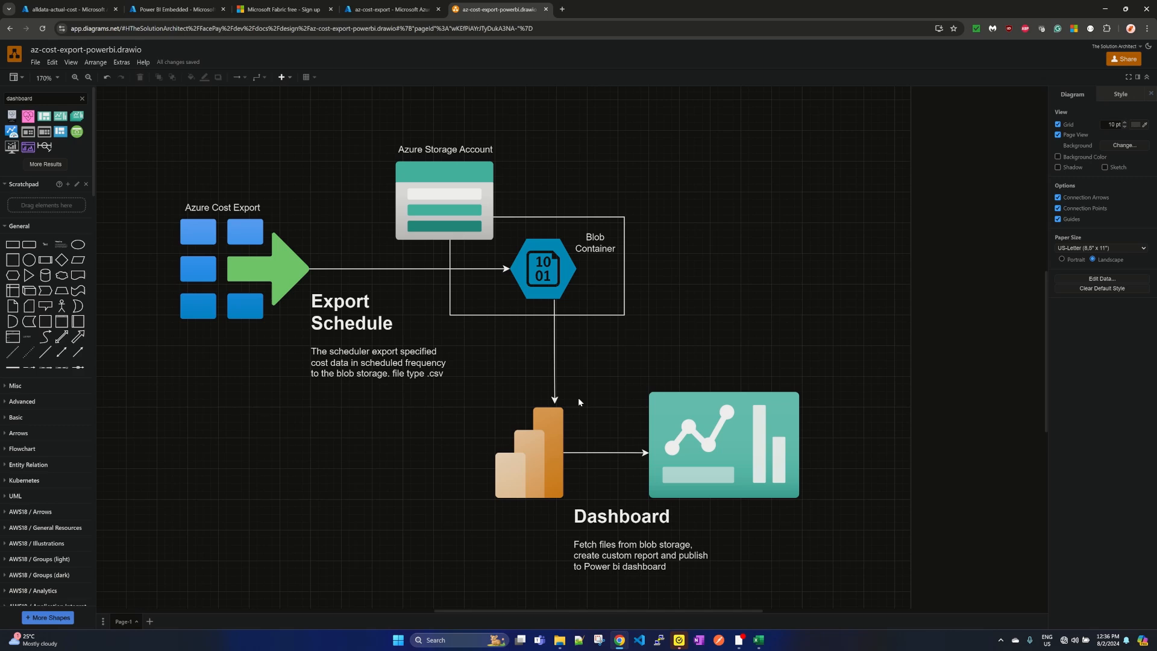
{"action": "left_click", "coordinate": [594, 242]}
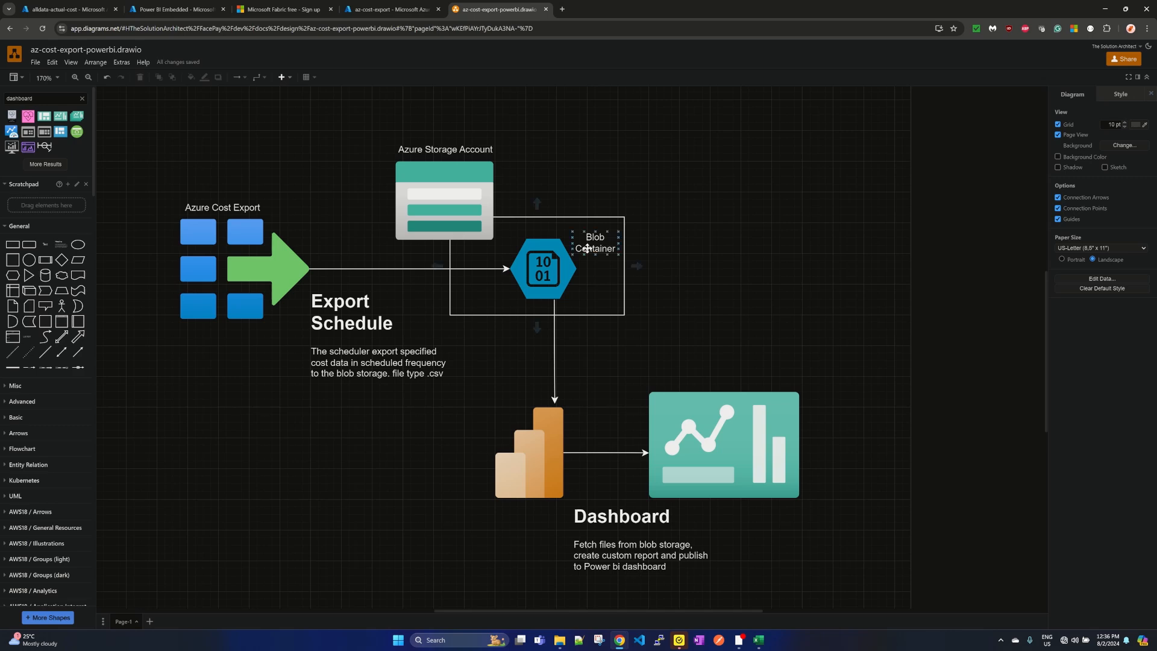